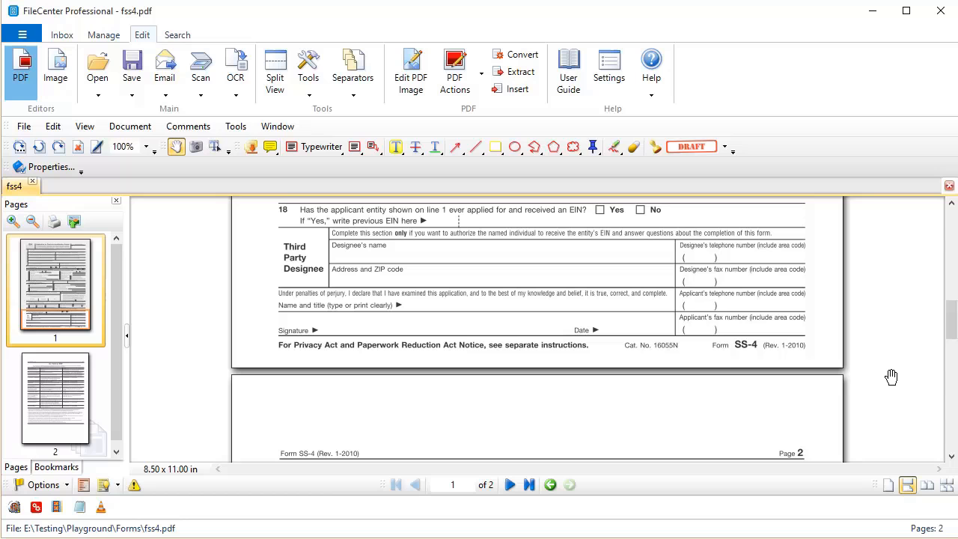
mouse_move(889, 366)
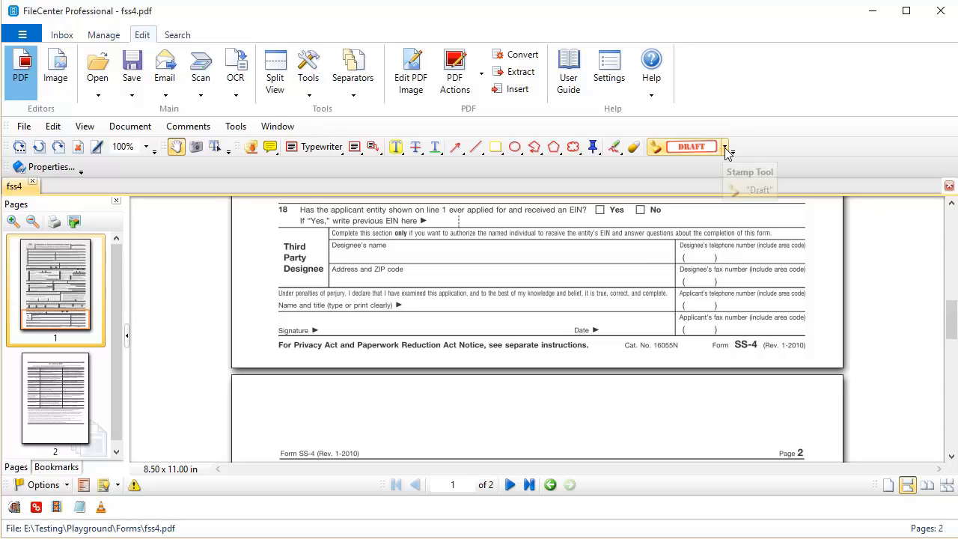
Delete the grey paper background with the Magic Wand, leaving only the blue signature ink.
click(723, 146)
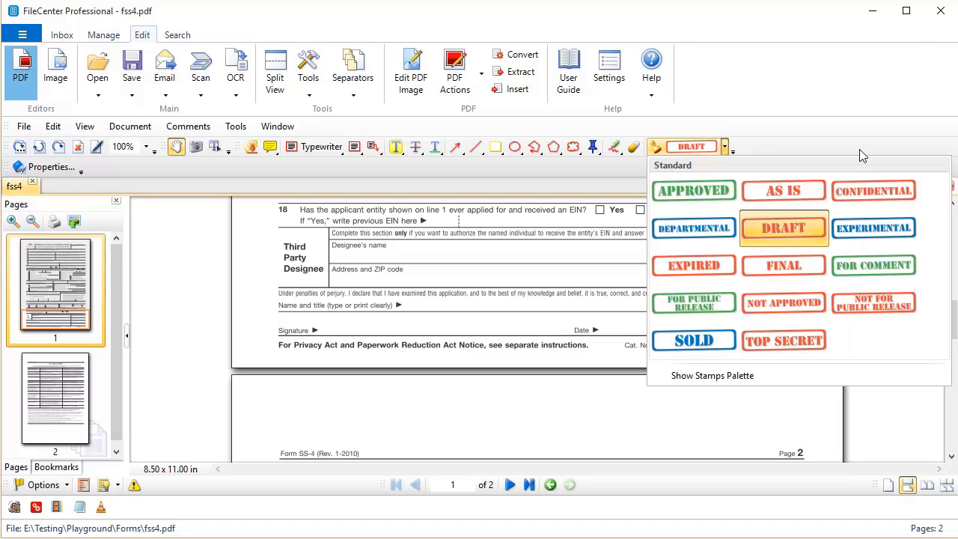
mouse_move(885, 338)
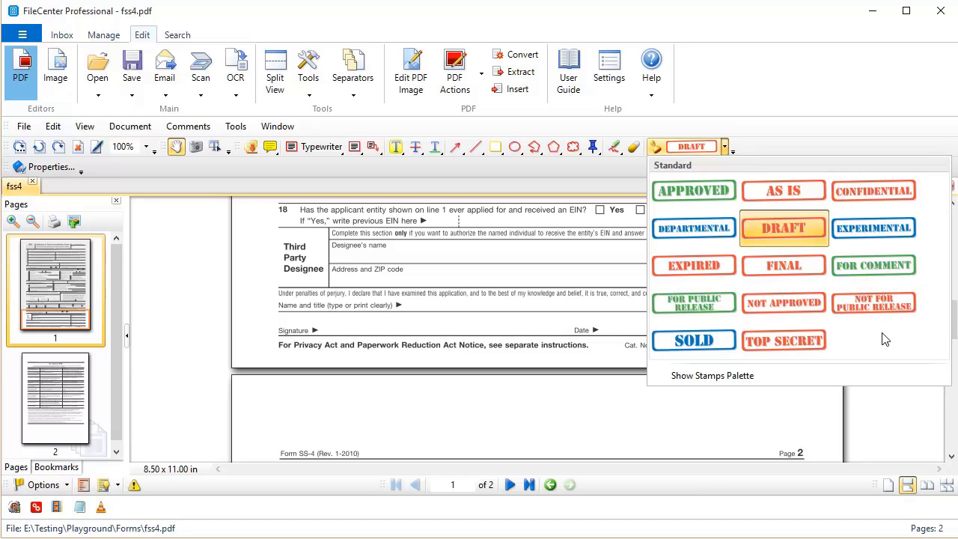
mouse_move(873, 302)
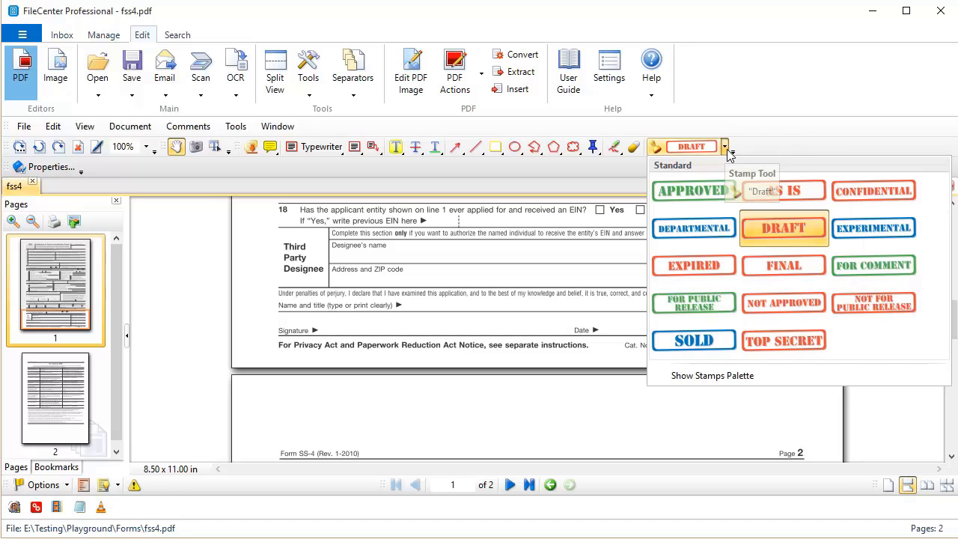
click(784, 228)
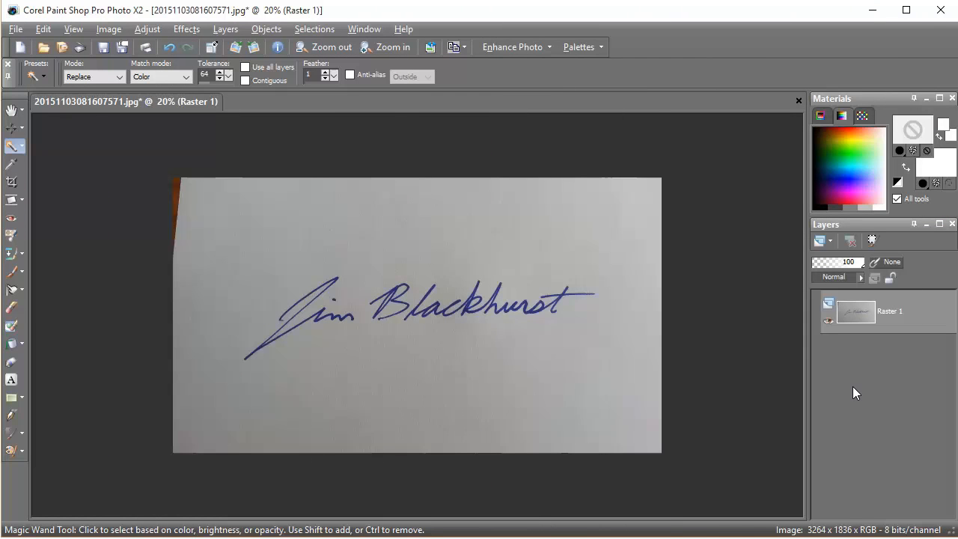
mouse_move(471, 372)
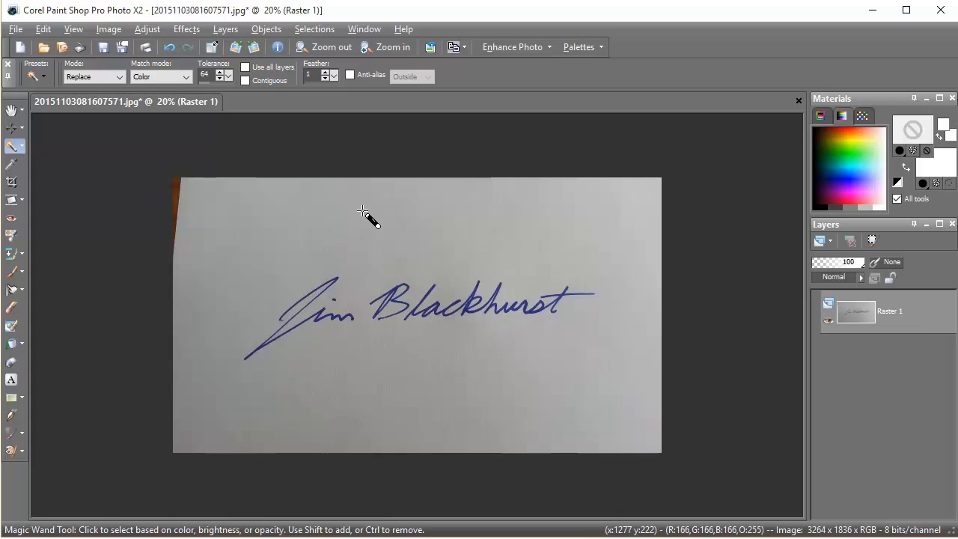
mouse_move(588, 337)
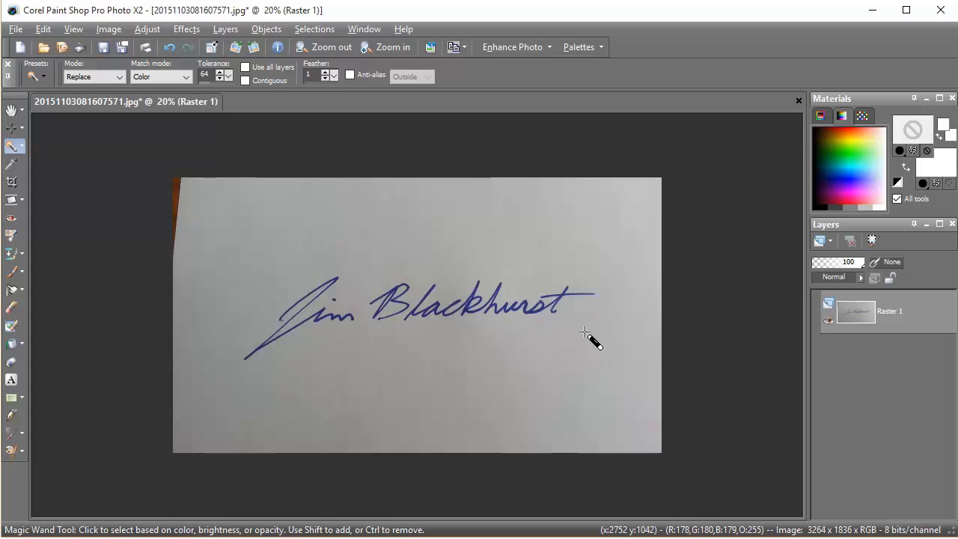
mouse_move(554, 310)
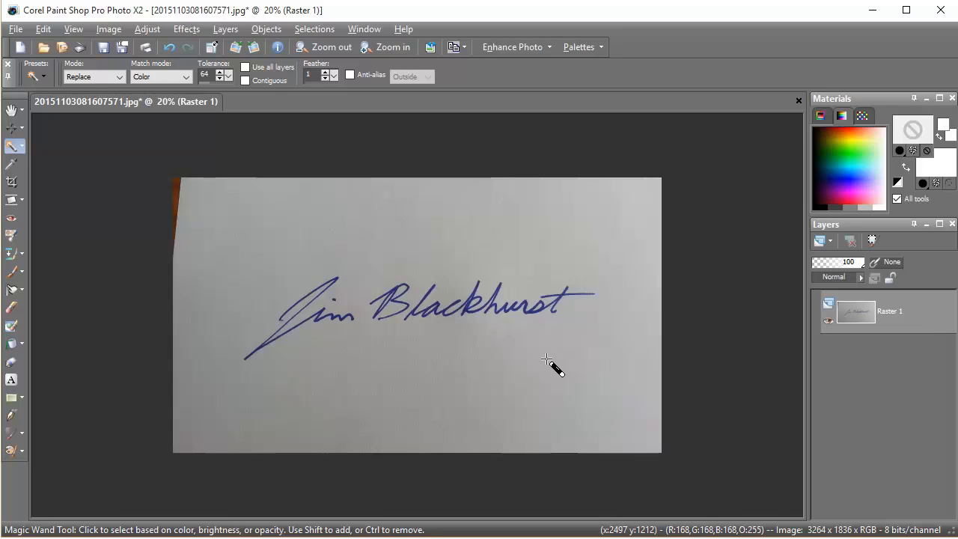
mouse_move(464, 350)
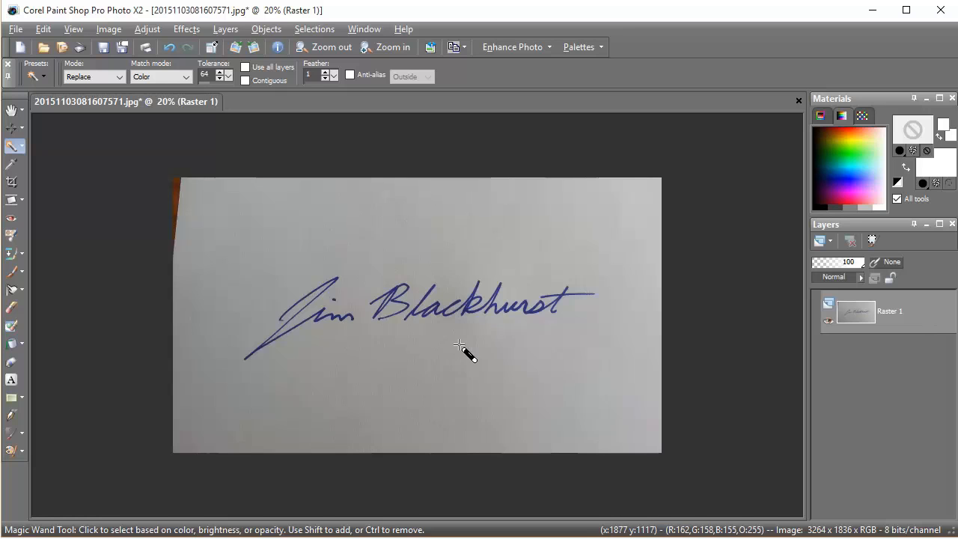
mouse_move(557, 348)
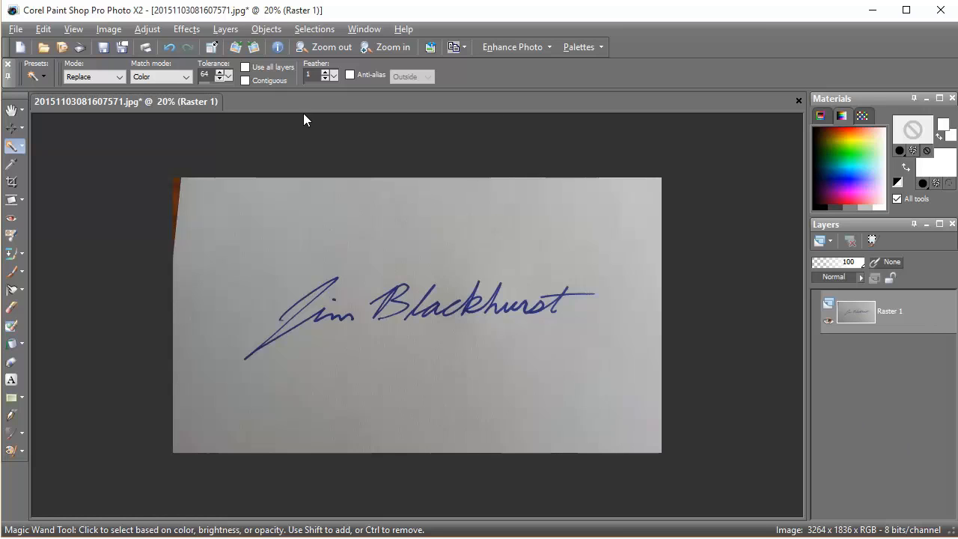
mouse_move(17, 147)
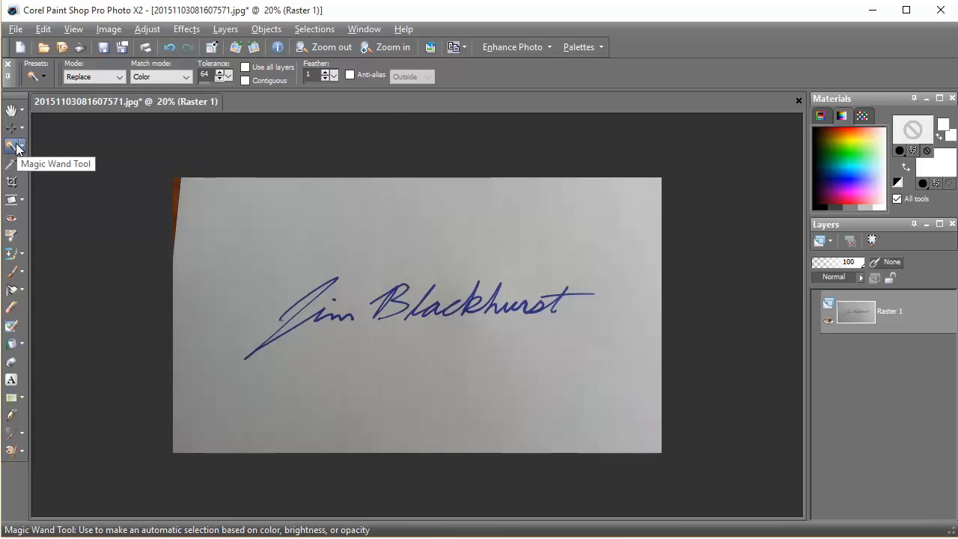
mouse_move(262, 250)
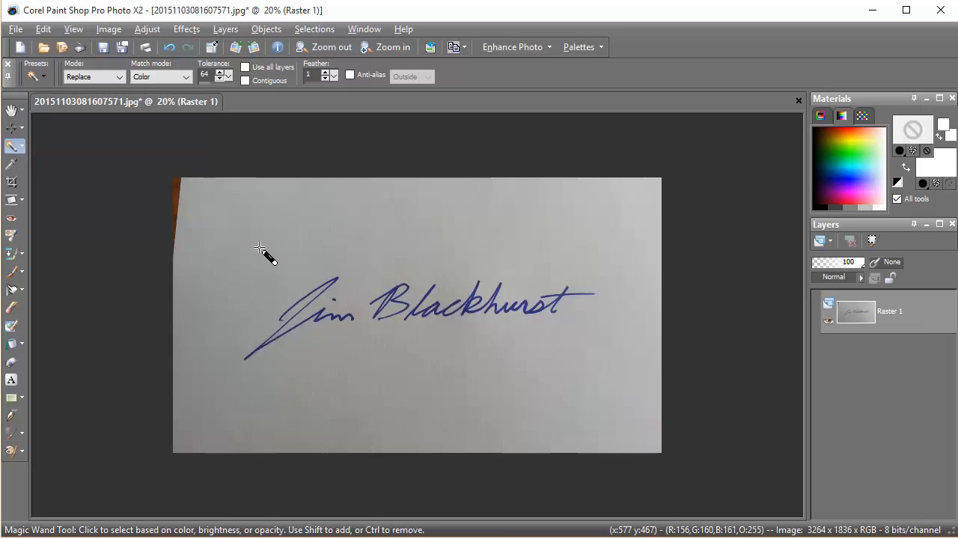
mouse_move(374, 247)
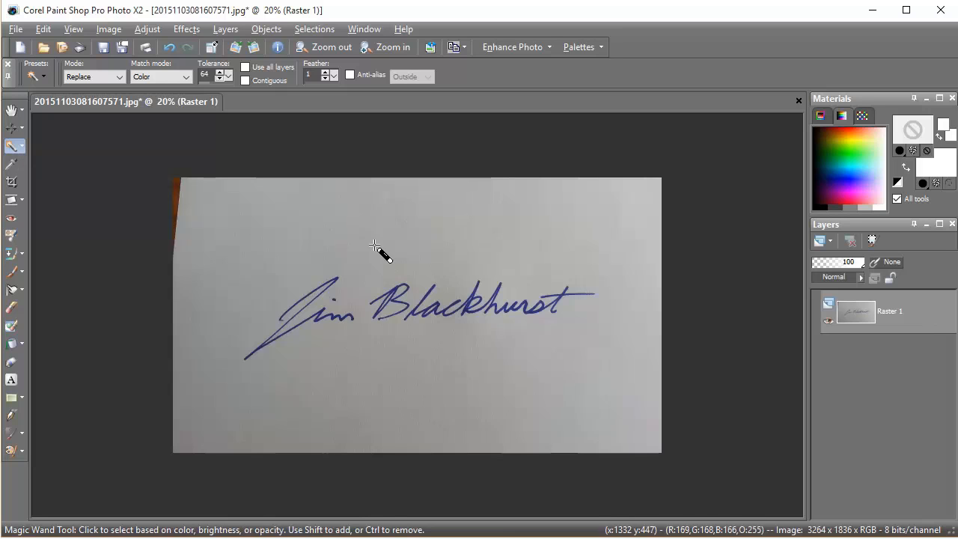
mouse_move(385, 251)
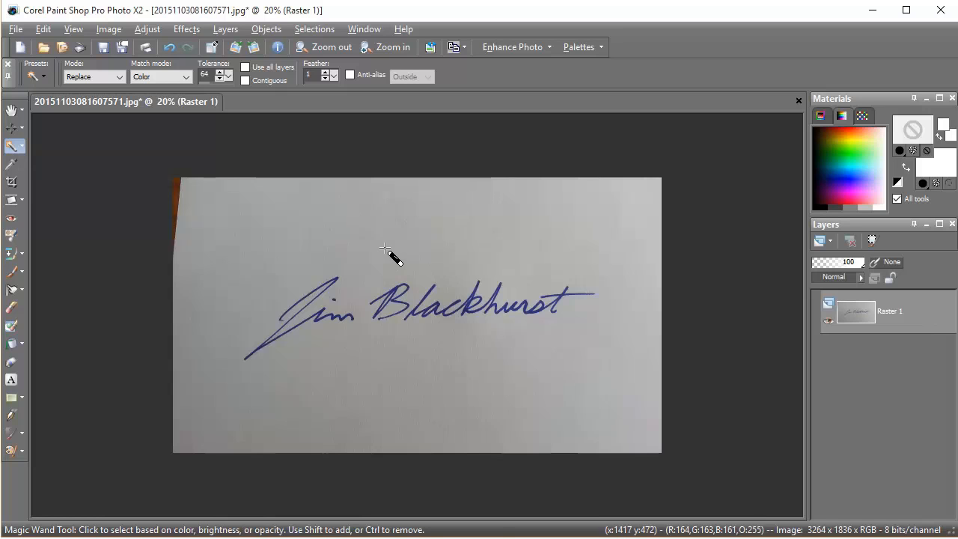
click(389, 255)
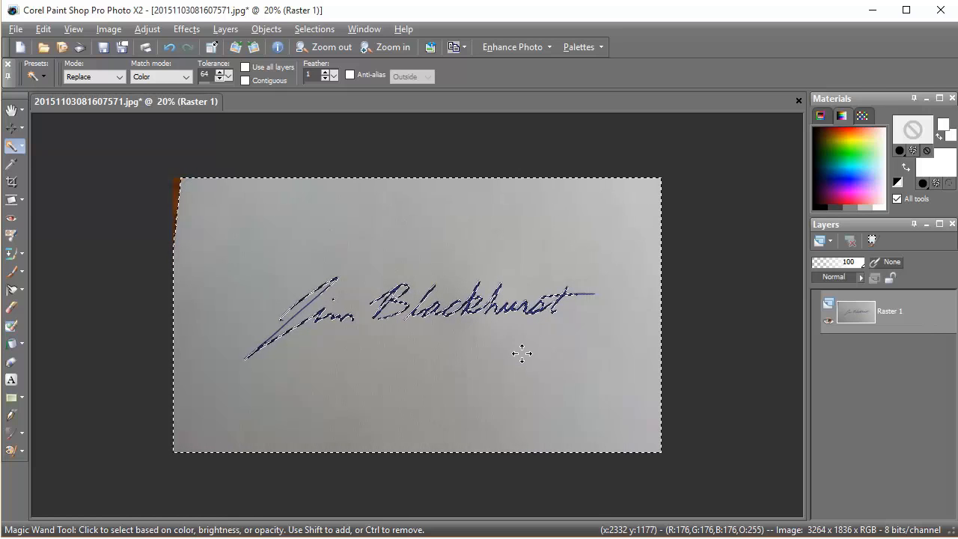
key(Delete)
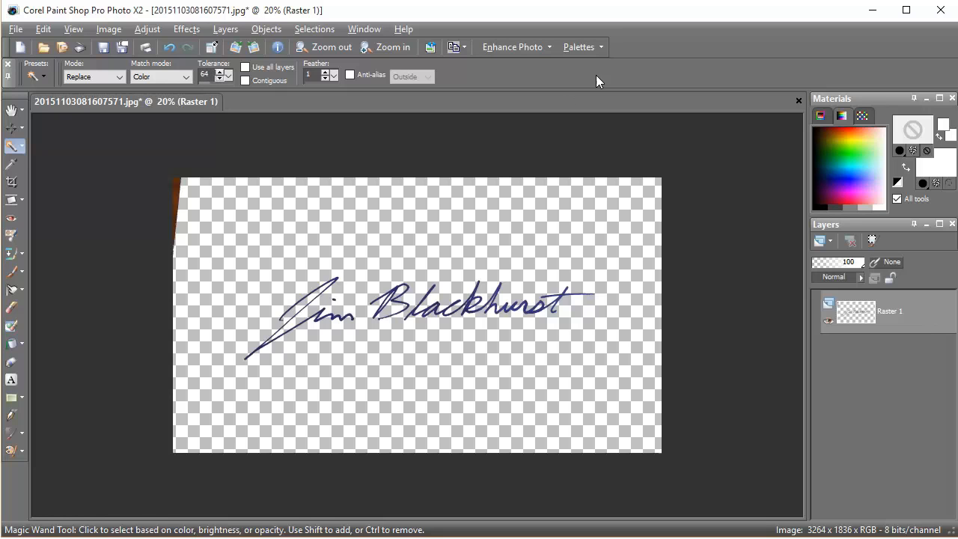
mouse_move(615, 90)
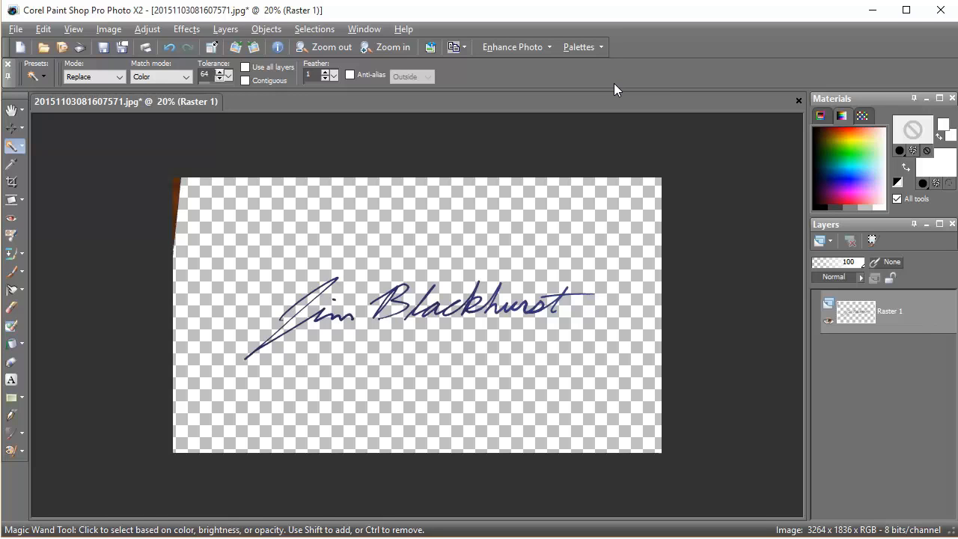
mouse_move(232, 339)
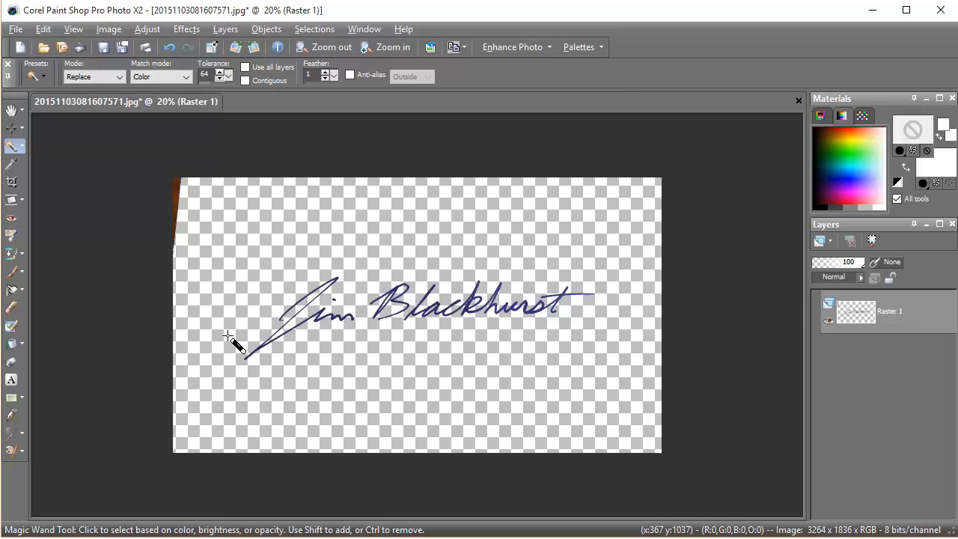
mouse_move(475, 255)
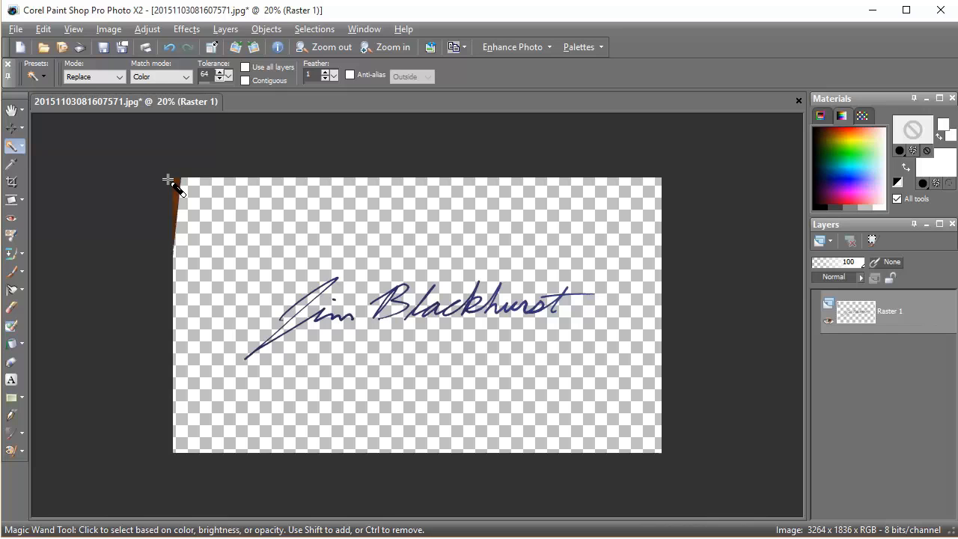
Crop the image tightly around the signature, down to 2613 × 727 pixels.
click(12, 181)
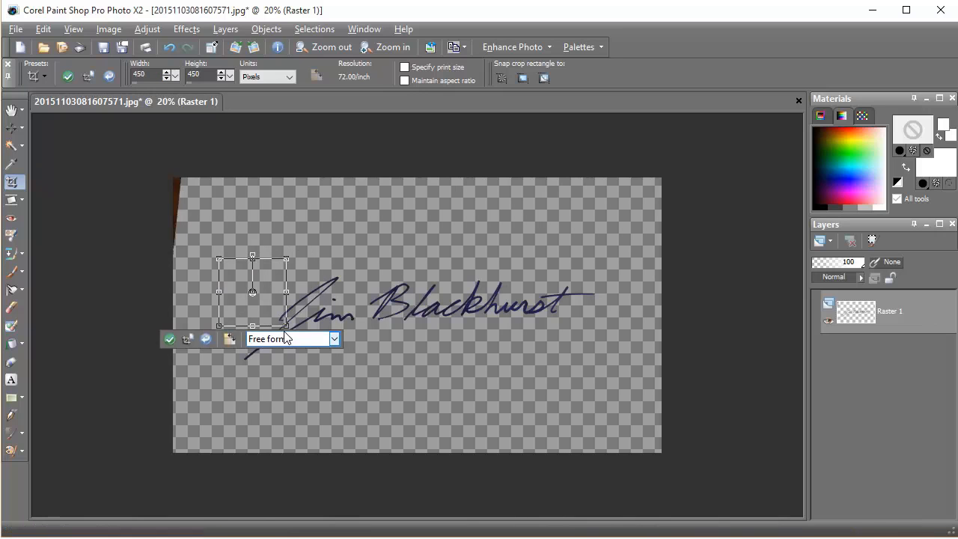
drag(285, 325, 583, 361)
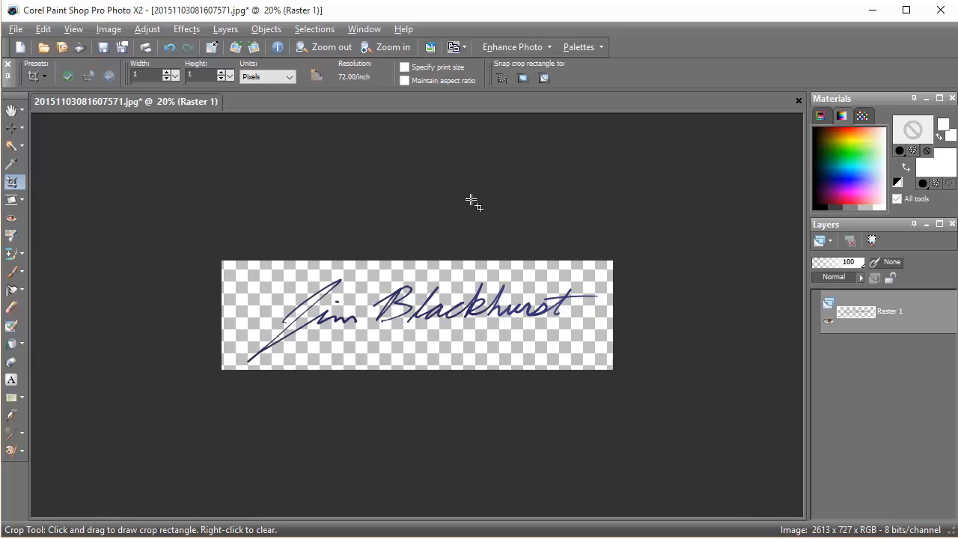
mouse_move(536, 186)
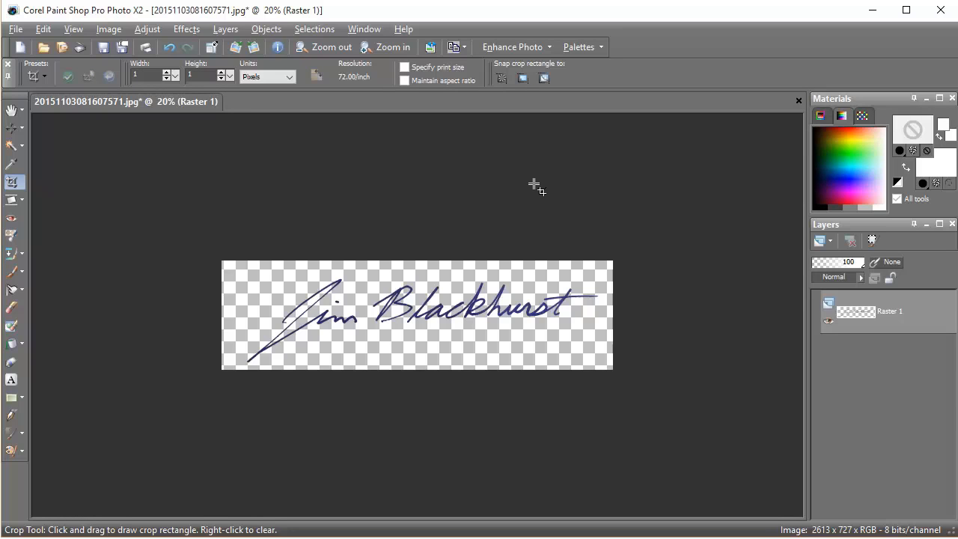
mouse_move(499, 345)
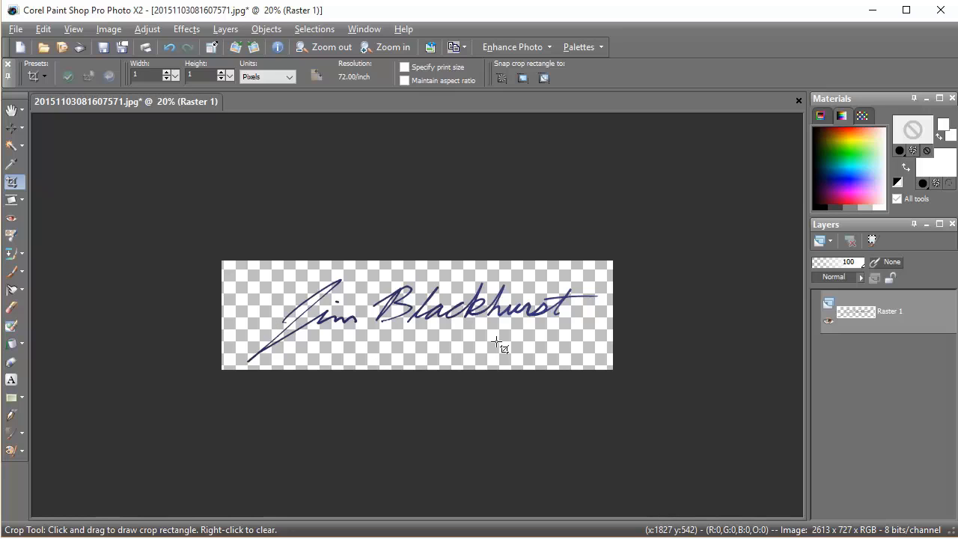
mouse_move(490, 336)
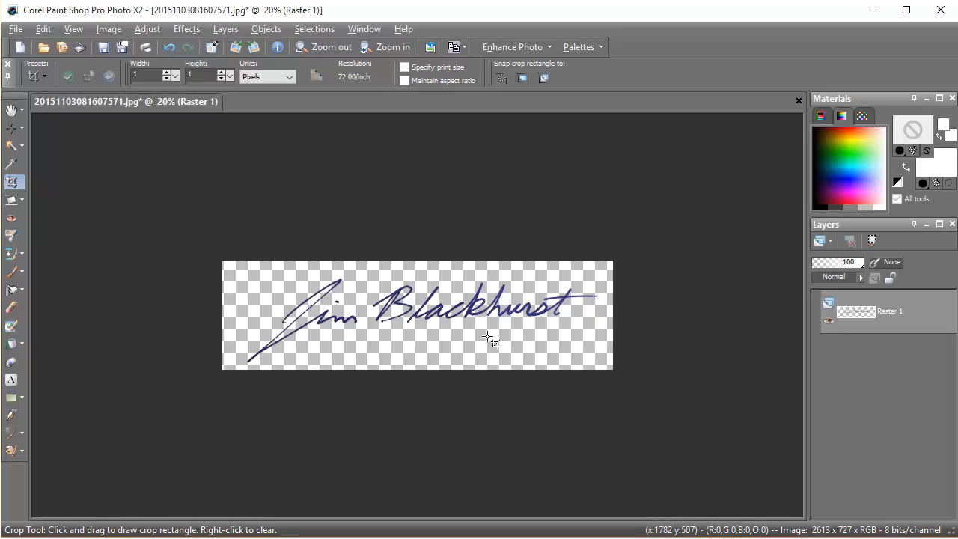
mouse_move(526, 338)
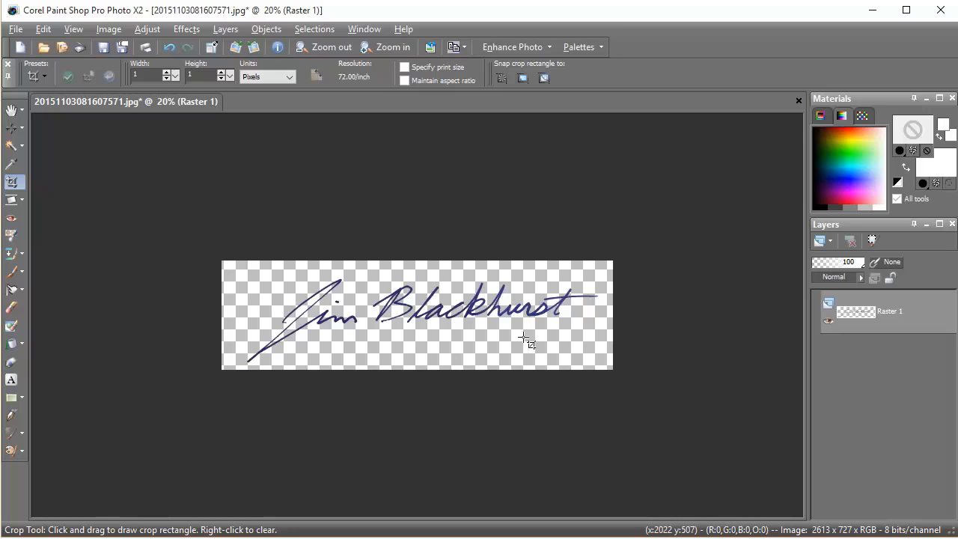
mouse_move(518, 346)
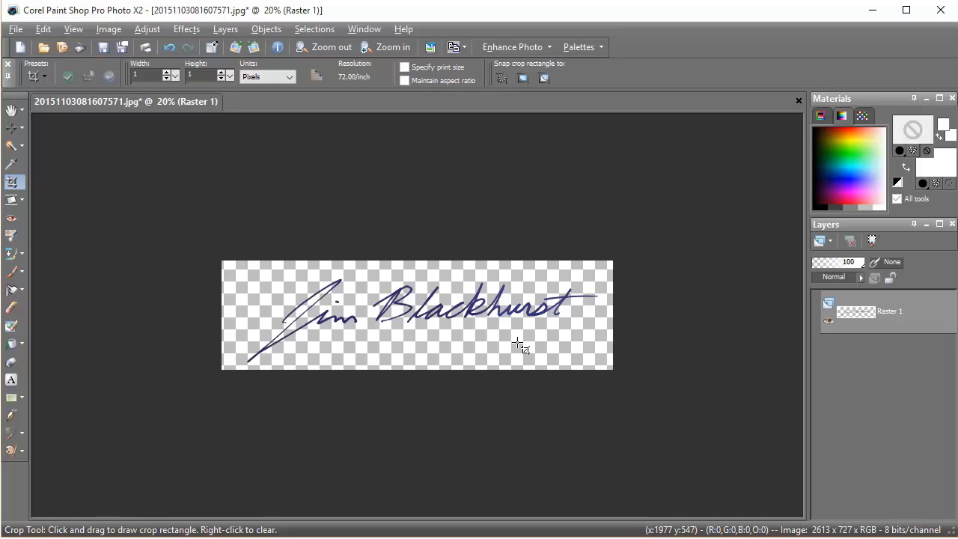
mouse_move(501, 337)
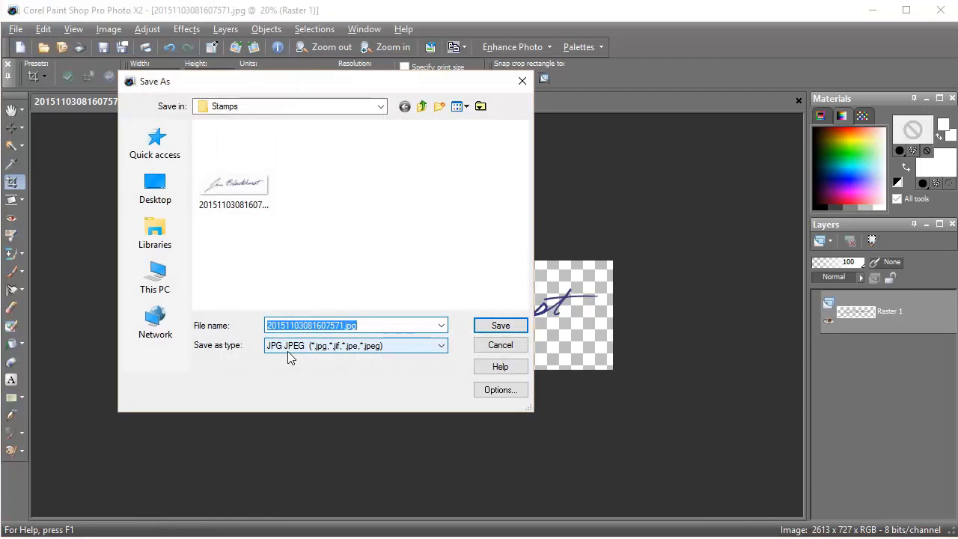
Save the transparent image in PNG format as signature.png in the Stamps folder.
click(441, 345)
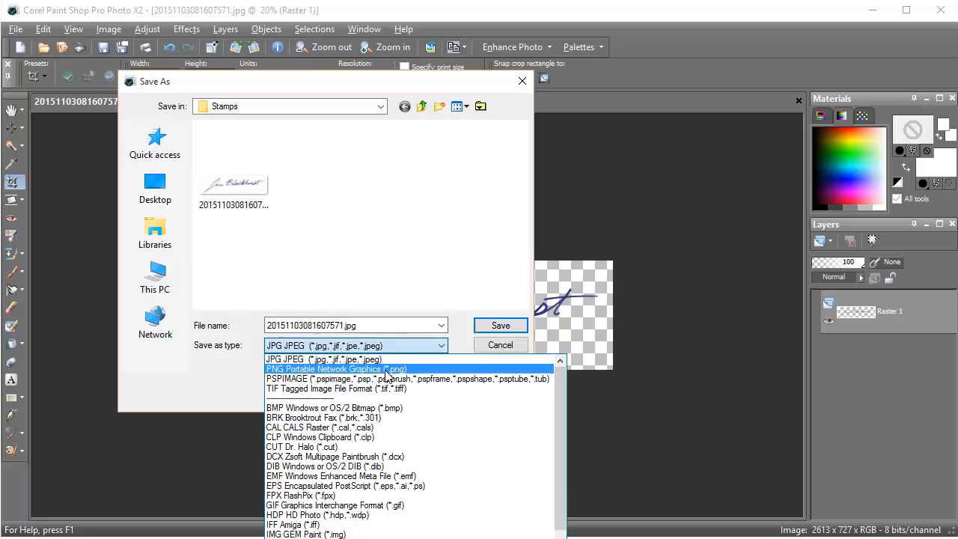
click(335, 368)
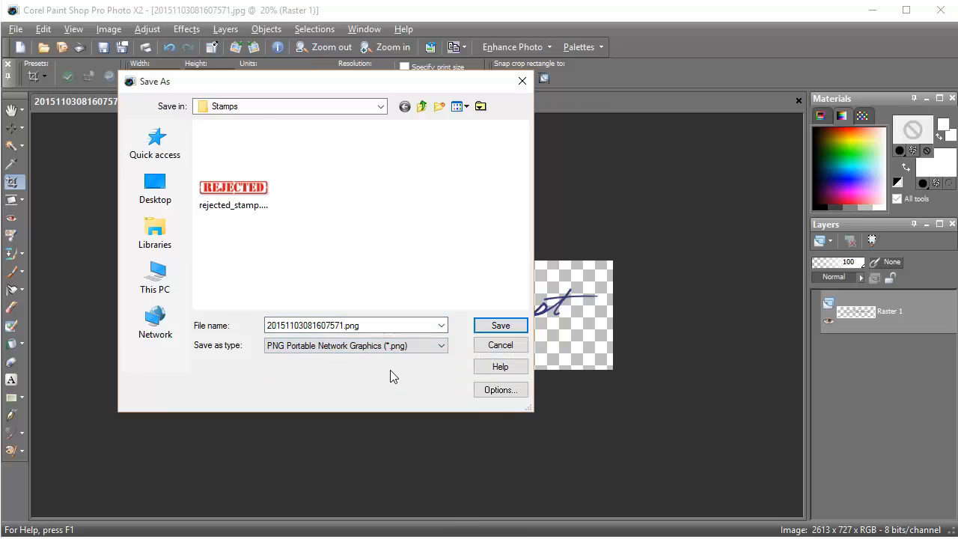
click(322, 325)
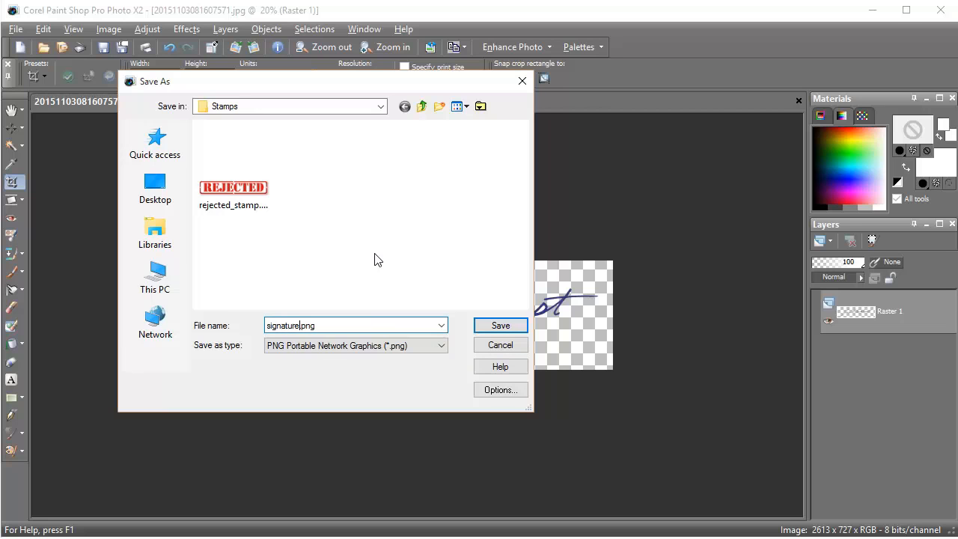
click(499, 324)
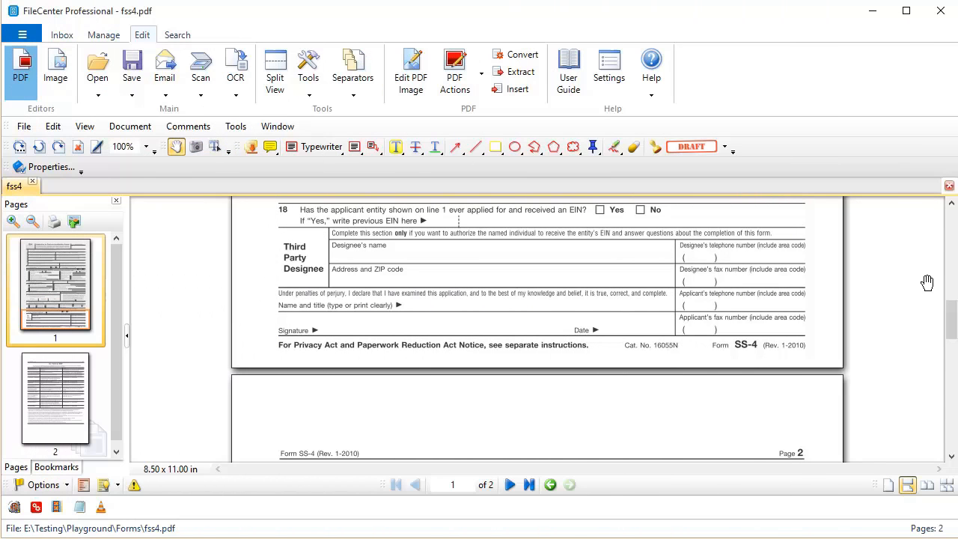
mouse_move(792, 161)
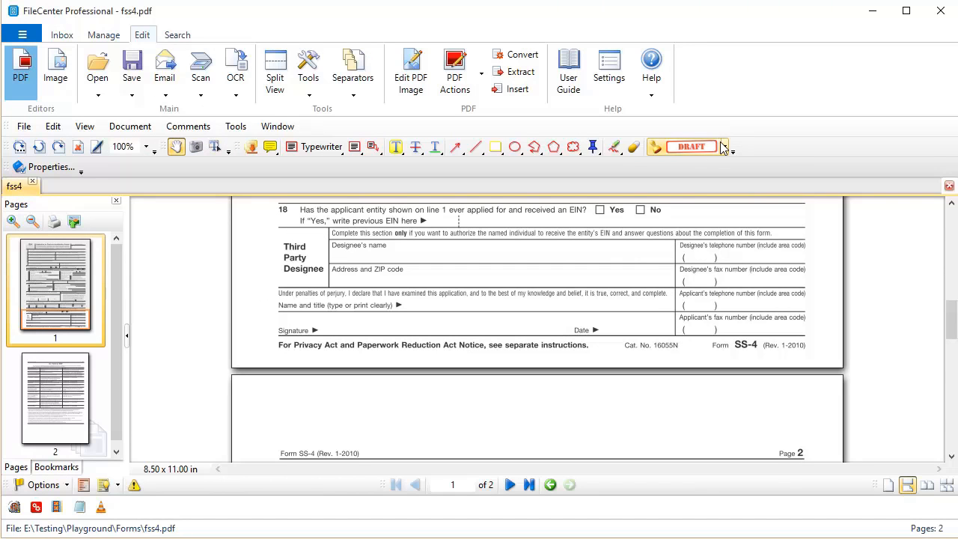
Create a Signatures stamp collection with a stamp from signature.png, then close the palette.
click(722, 146)
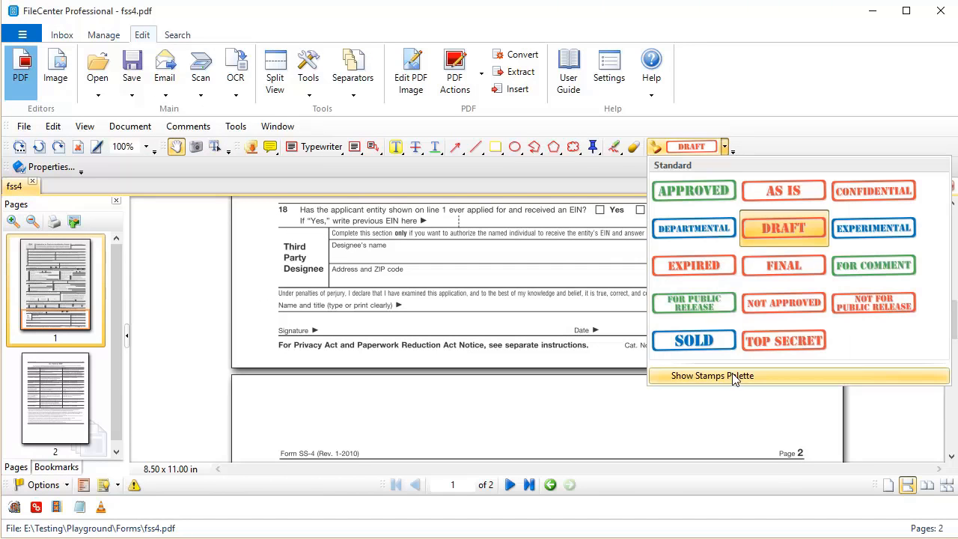
mouse_move(766, 384)
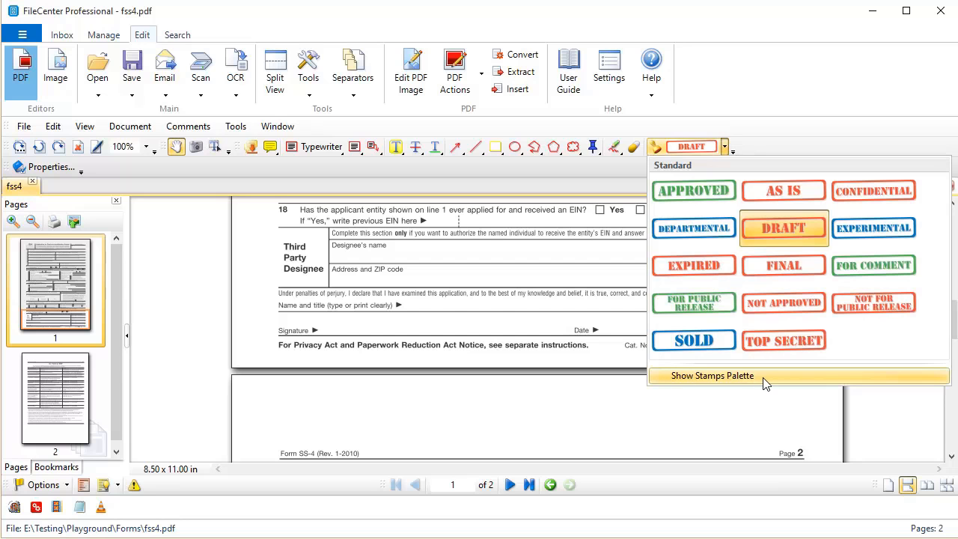
click(712, 374)
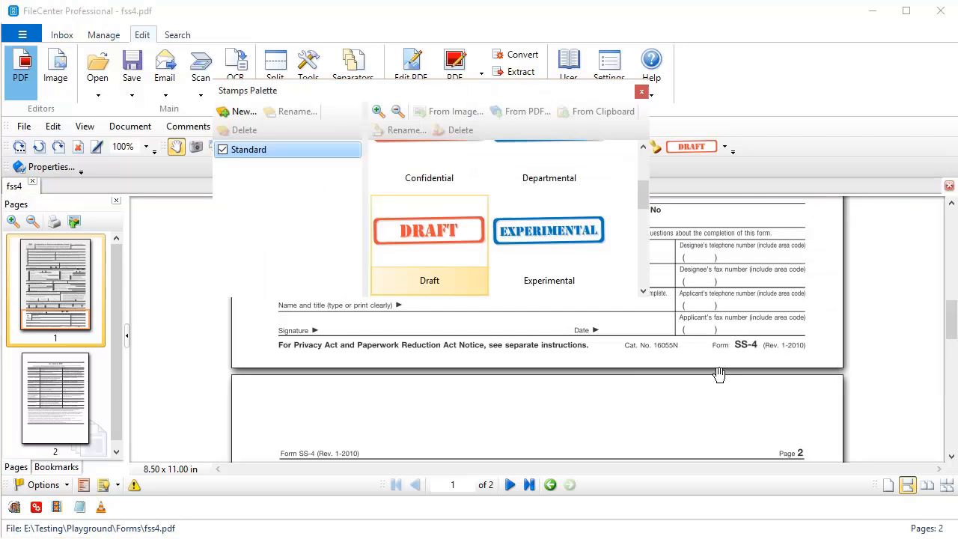
mouse_move(389, 90)
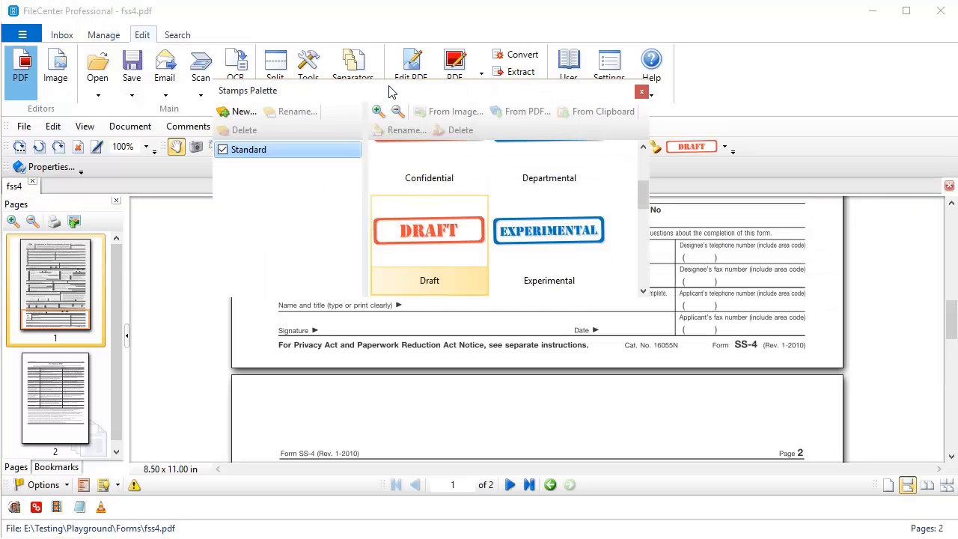
mouse_move(494, 101)
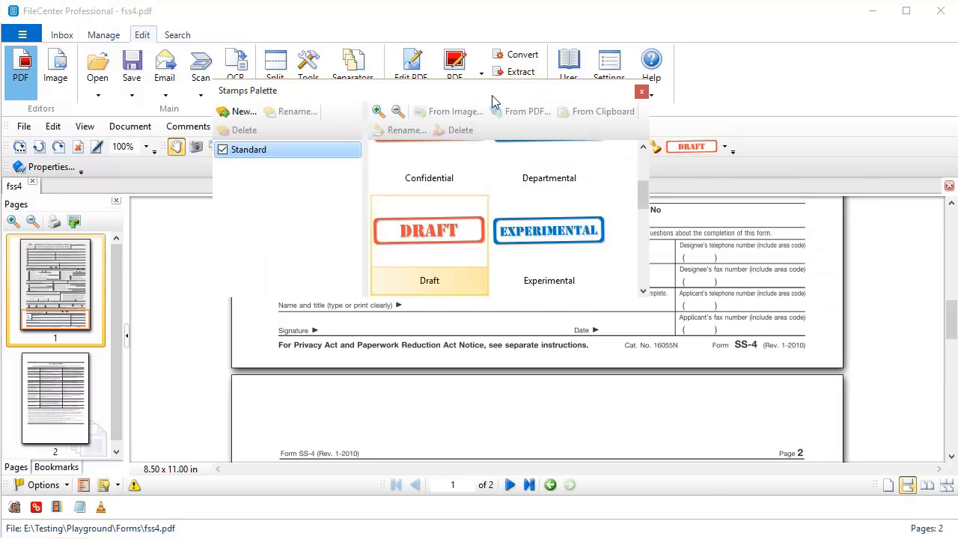
mouse_move(477, 97)
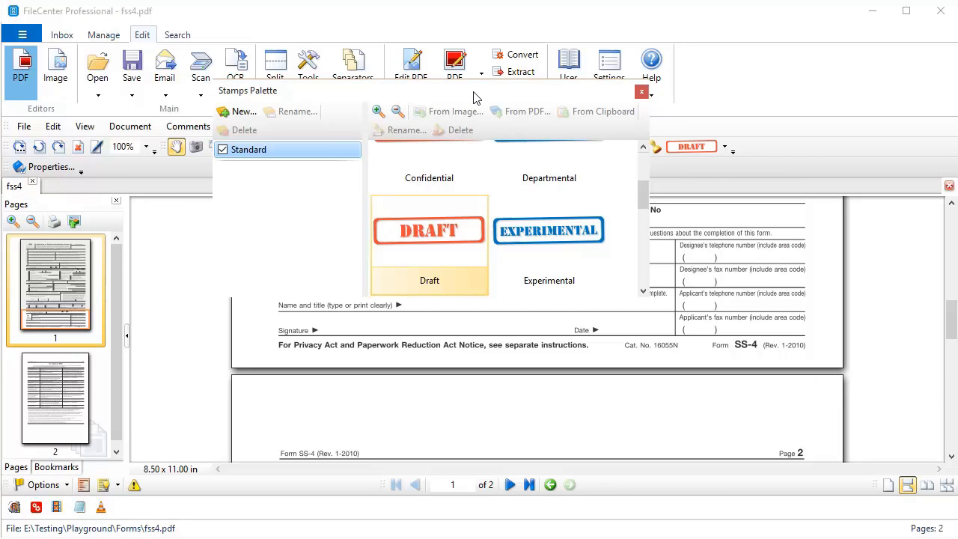
click(243, 111)
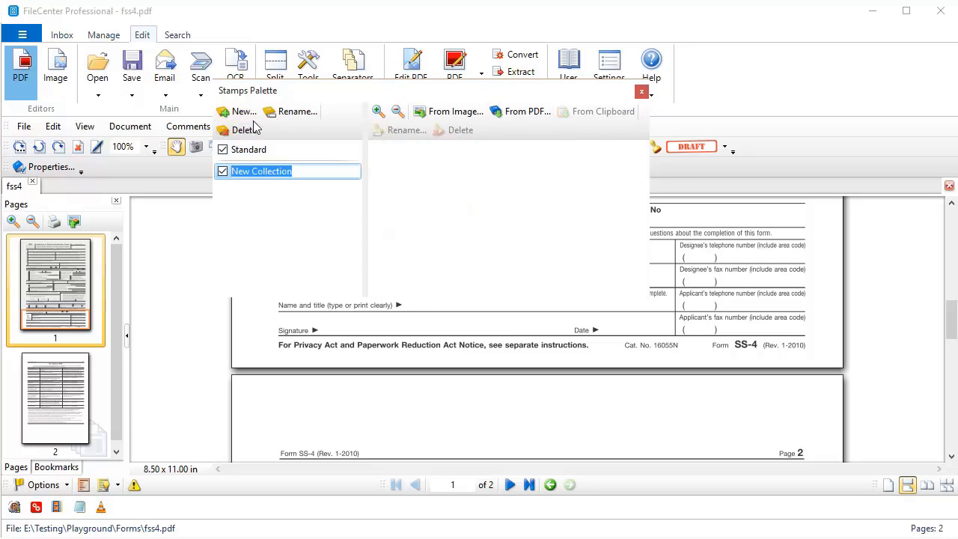
click(243, 130)
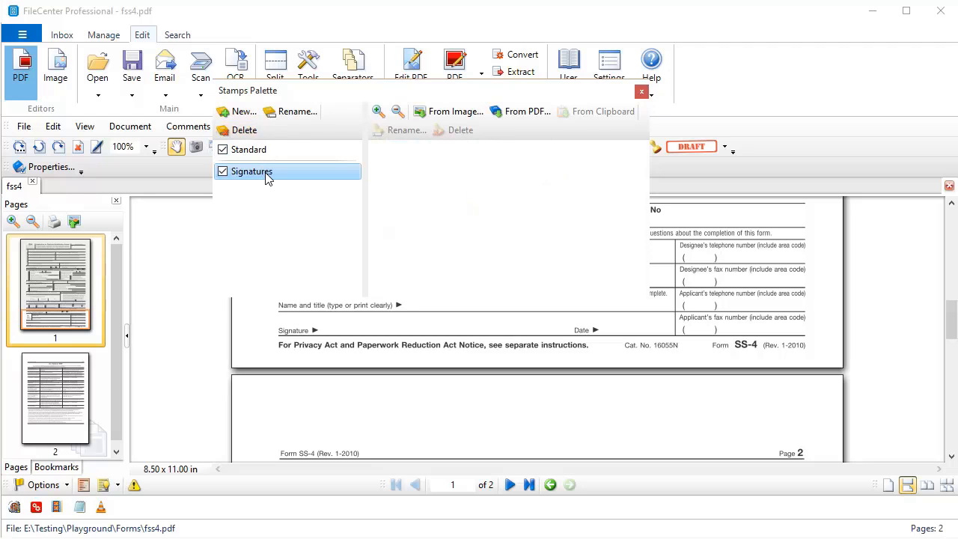
click(449, 111)
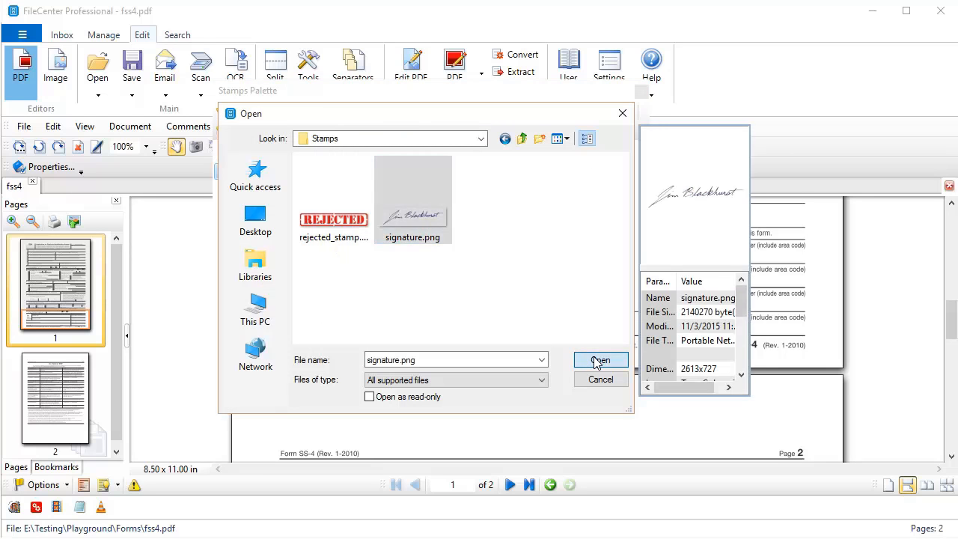
click(600, 360)
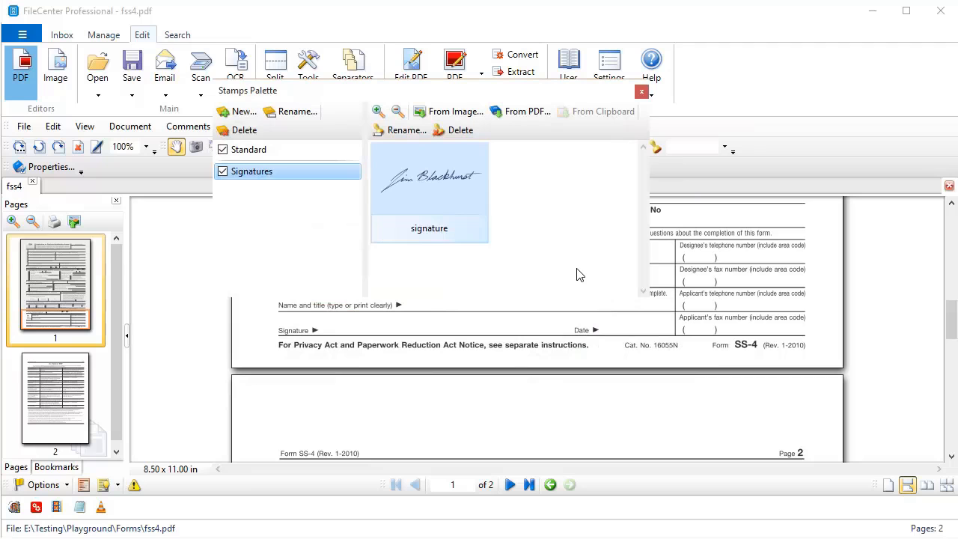
mouse_move(441, 191)
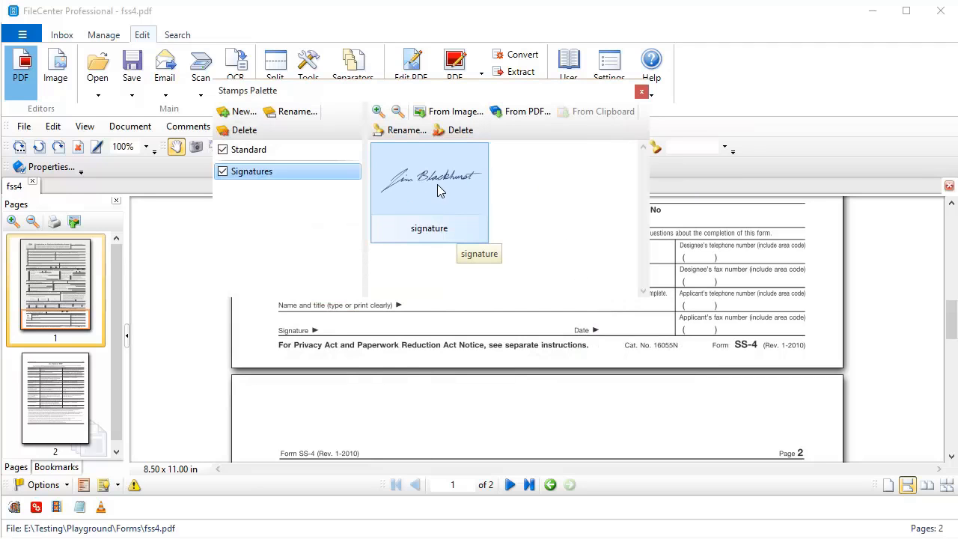
mouse_move(520, 240)
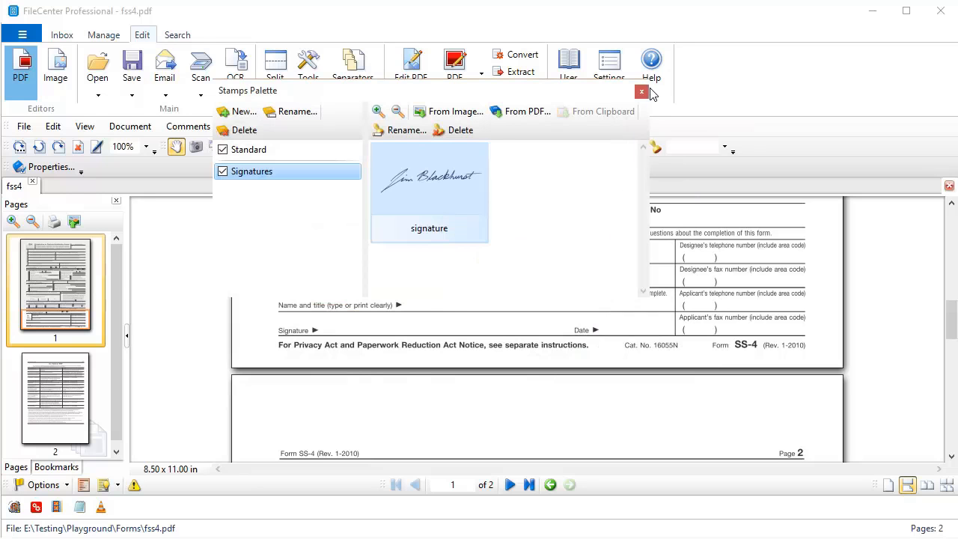
click(641, 92)
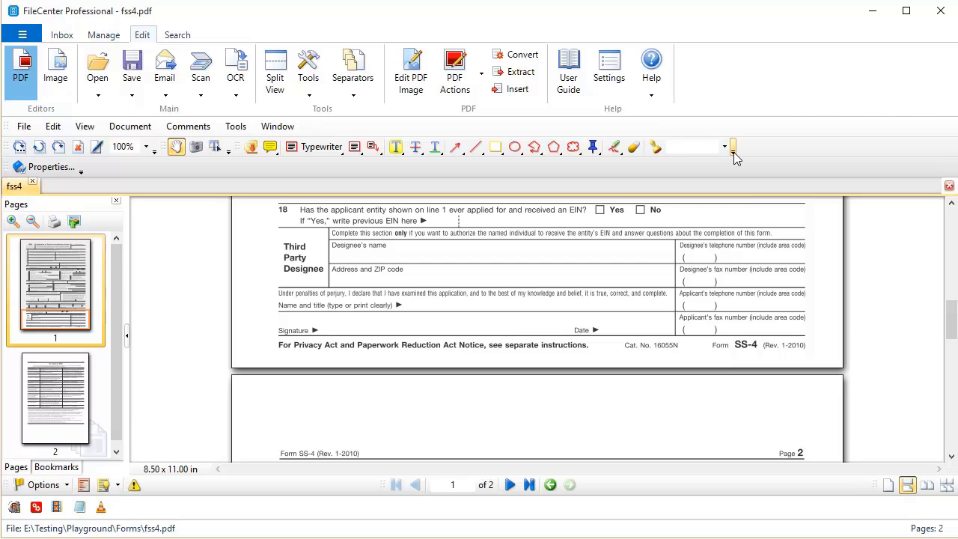
Choose the signature stamp from the Signatures collection as the active stamp.
click(723, 146)
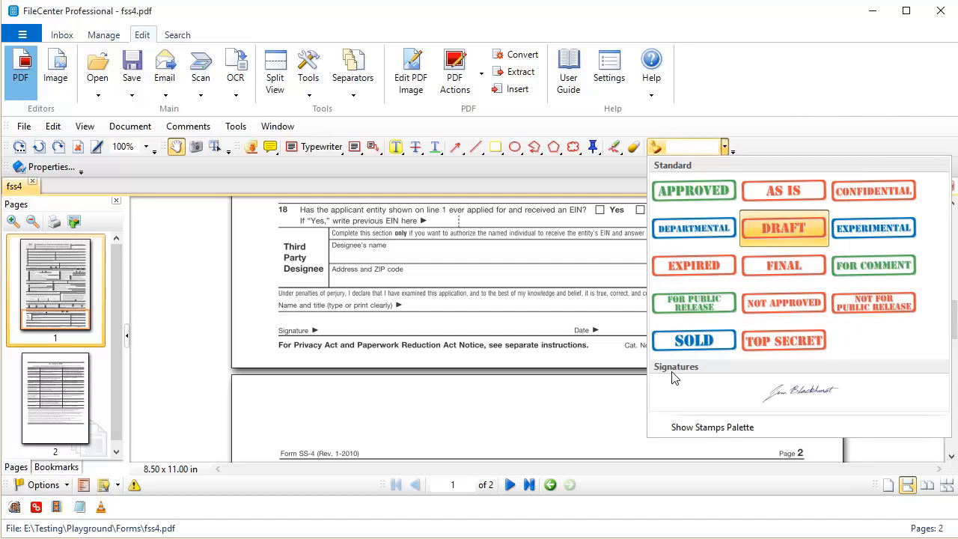
mouse_move(799, 393)
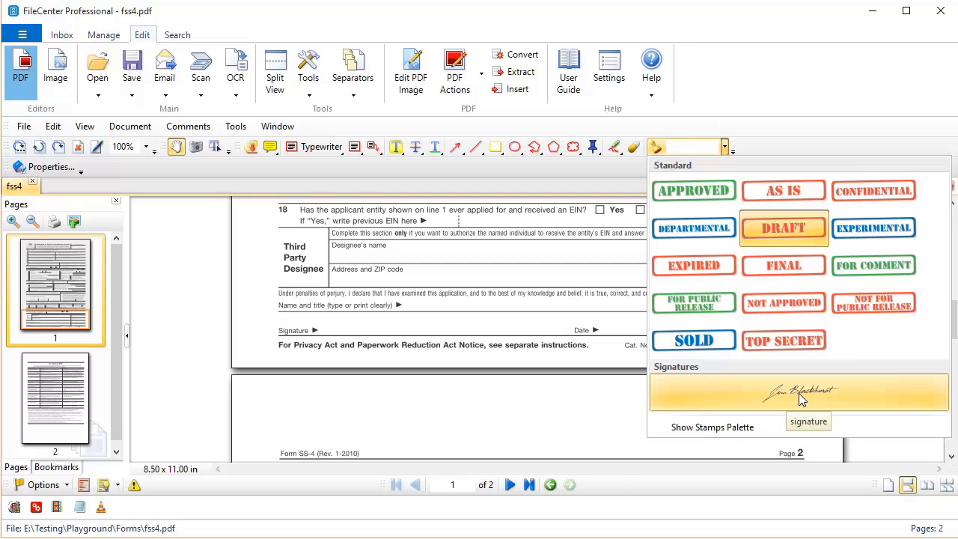
click(798, 392)
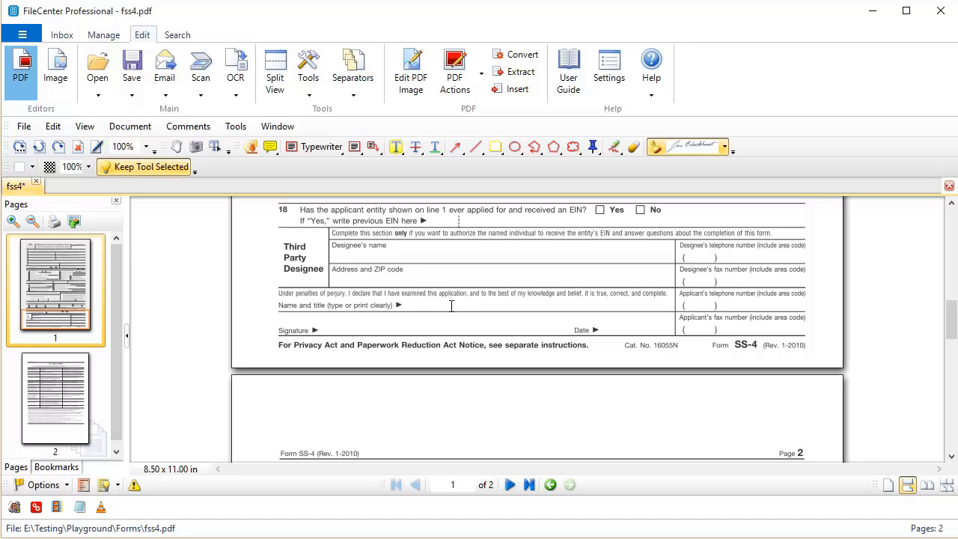
mouse_move(332, 311)
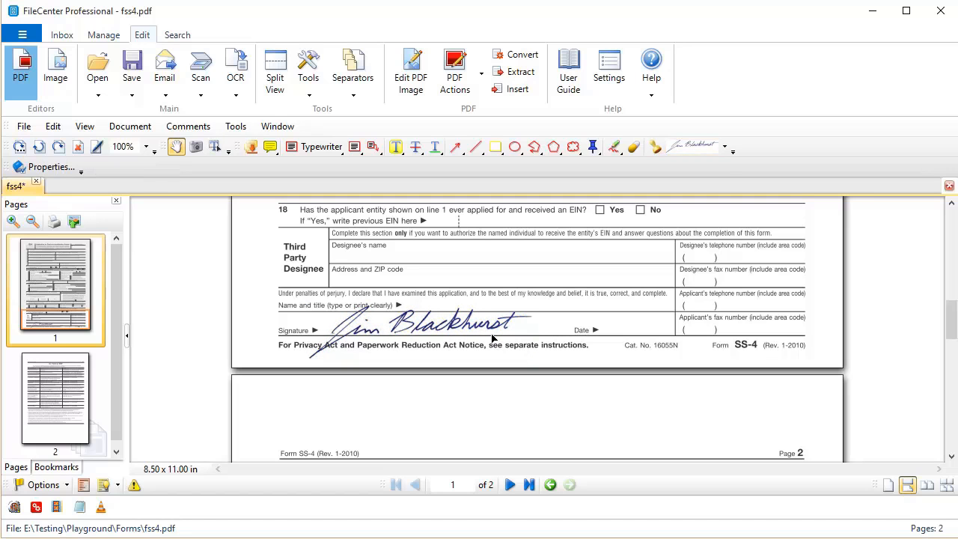
mouse_move(645, 344)
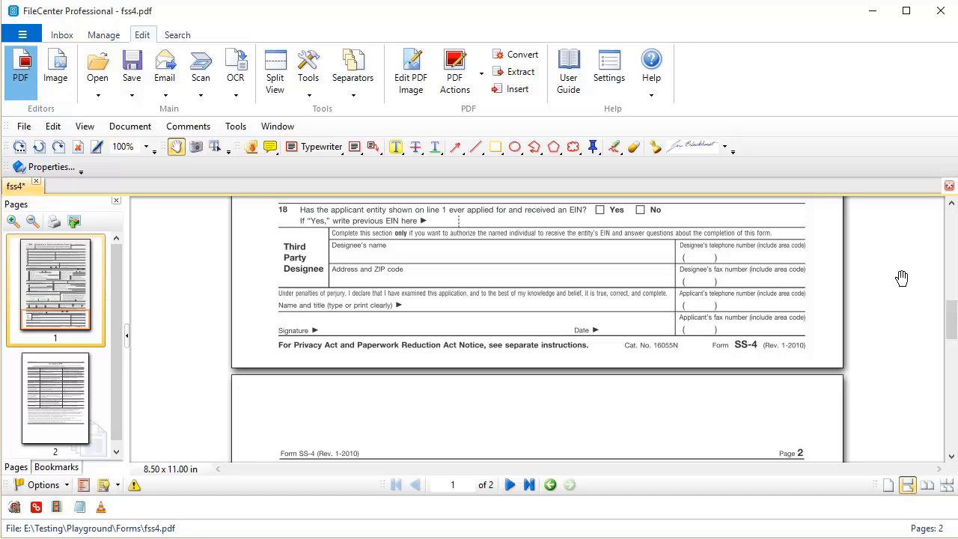
mouse_move(901, 324)
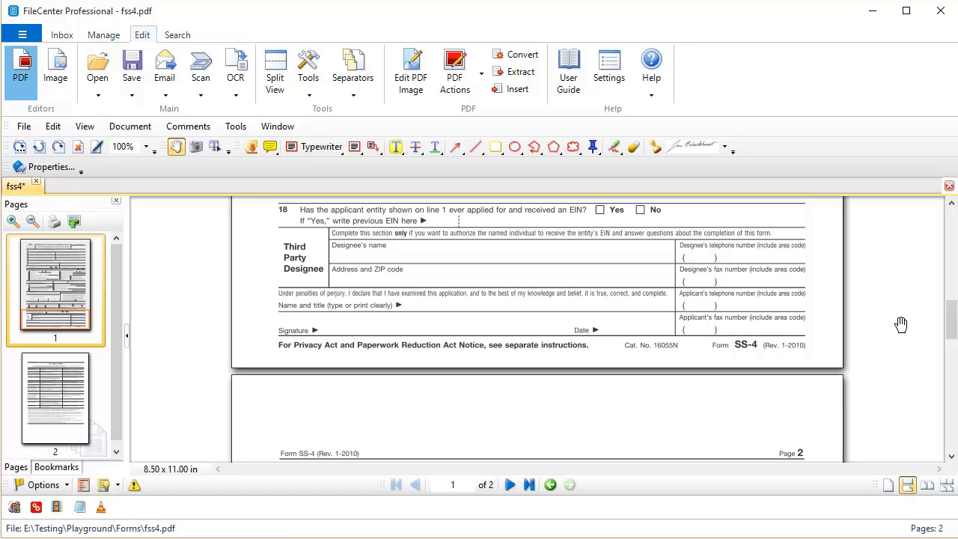
mouse_move(888, 395)
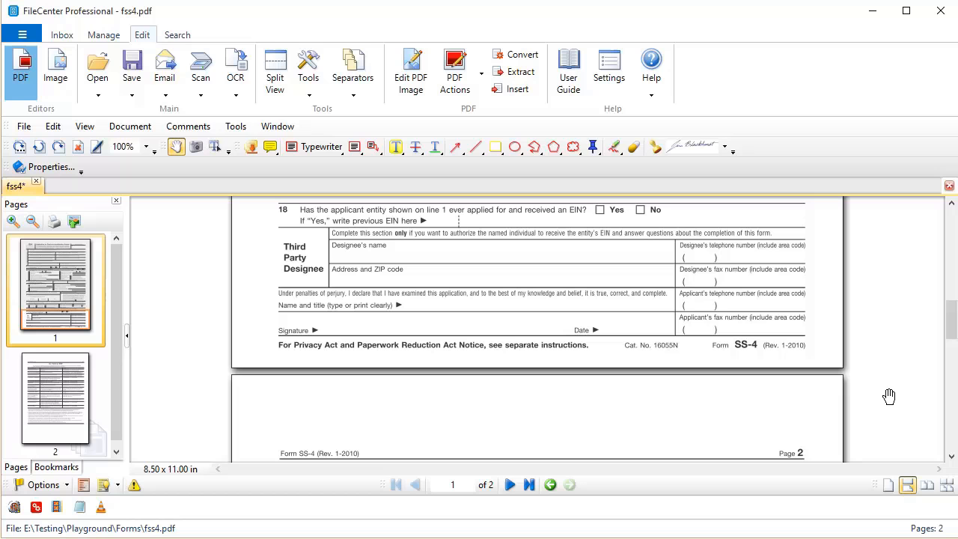
mouse_move(84, 126)
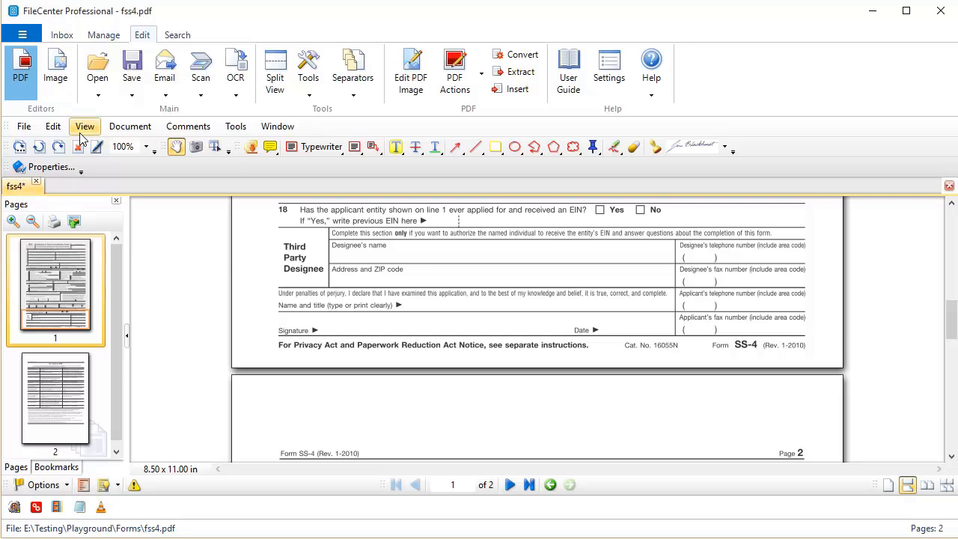
Review the Identity category in Preferences, then close the dialog.
click(53, 126)
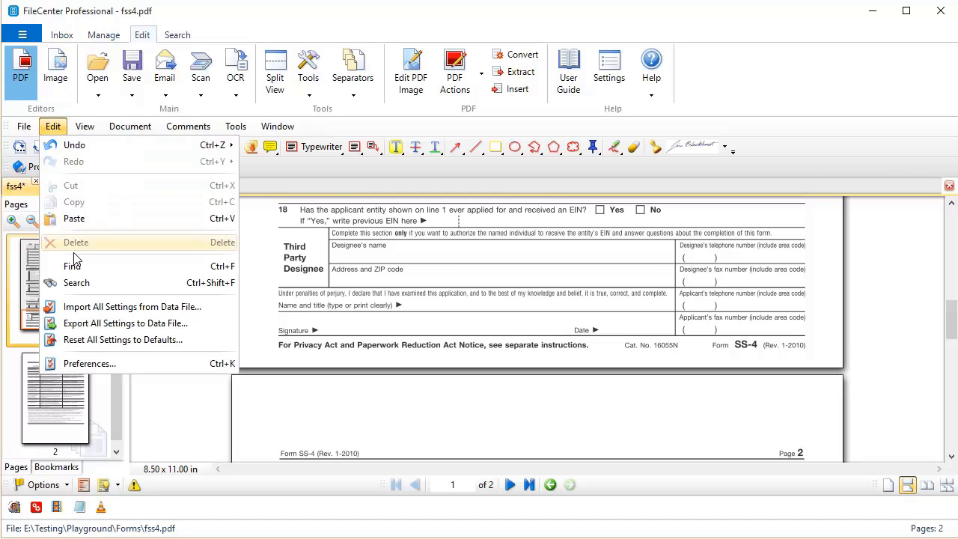
click(89, 362)
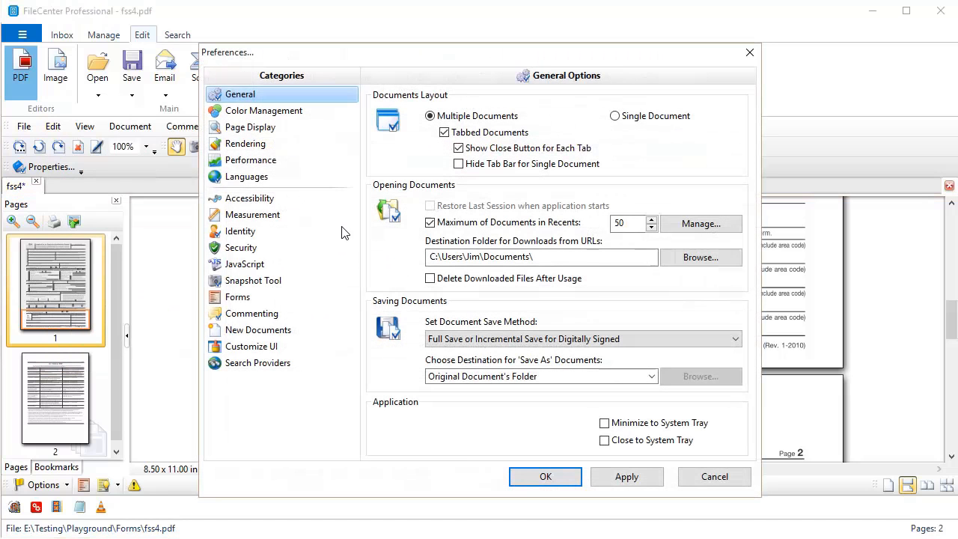
mouse_move(257, 203)
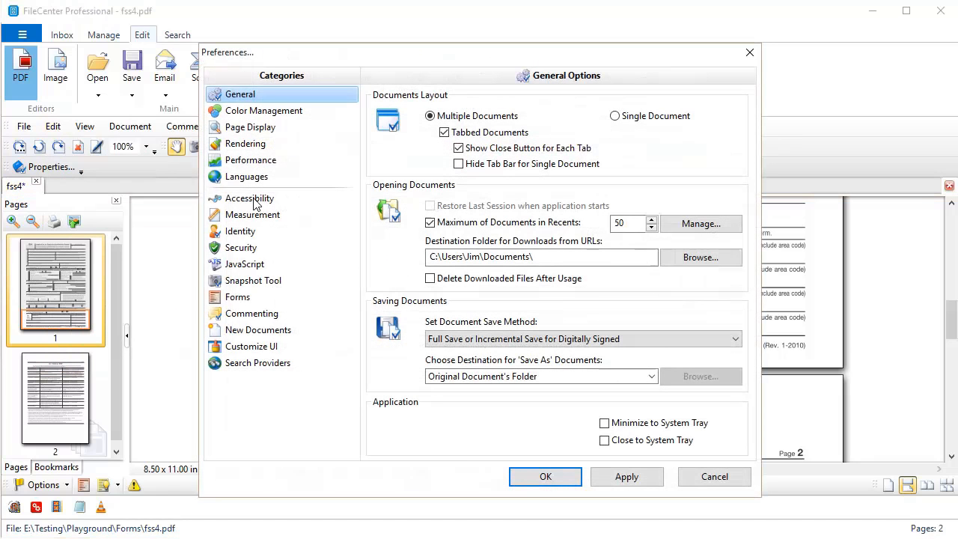
click(240, 231)
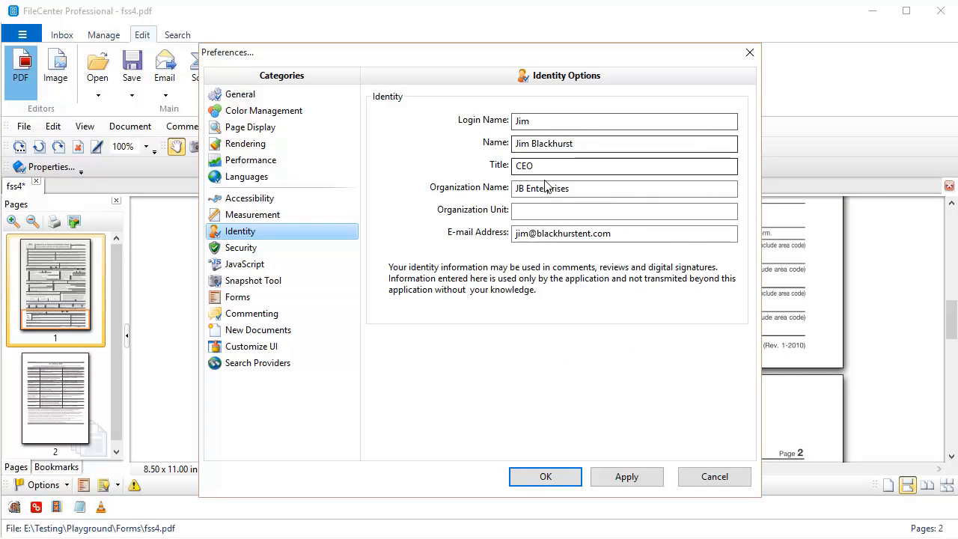
click(625, 210)
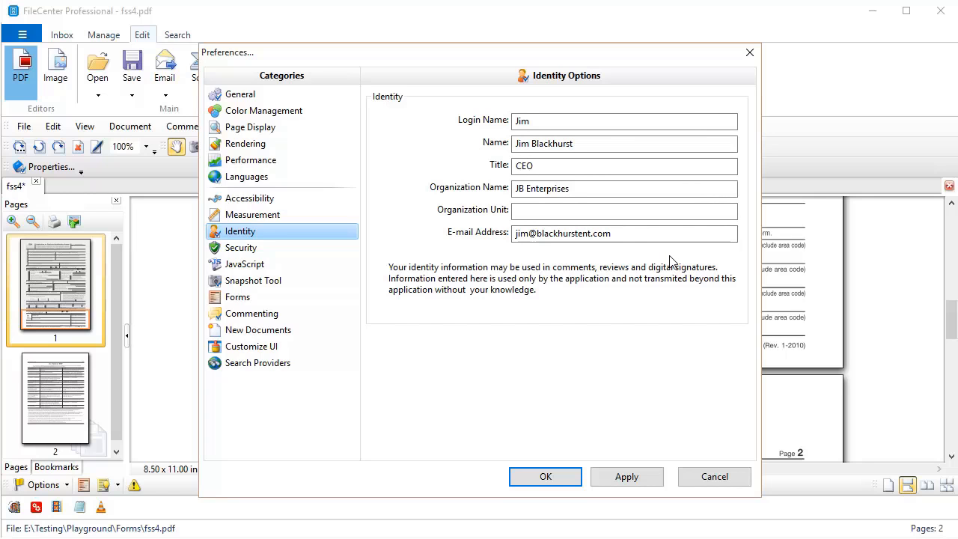
mouse_move(697, 374)
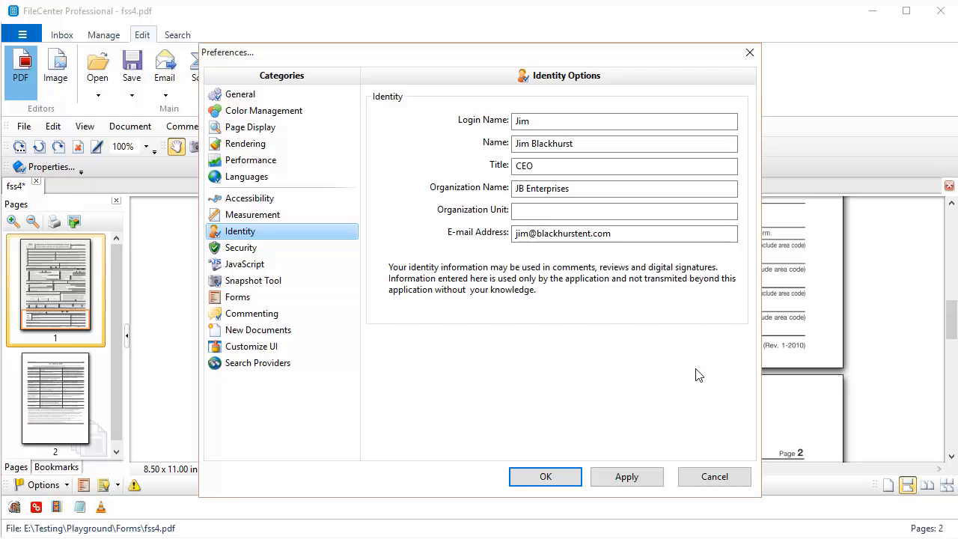
click(545, 476)
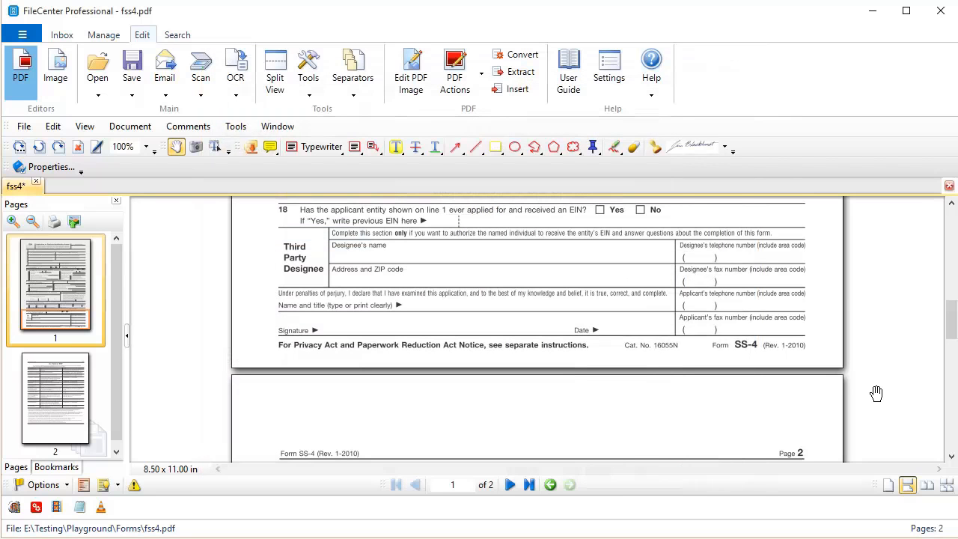
mouse_move(478, 140)
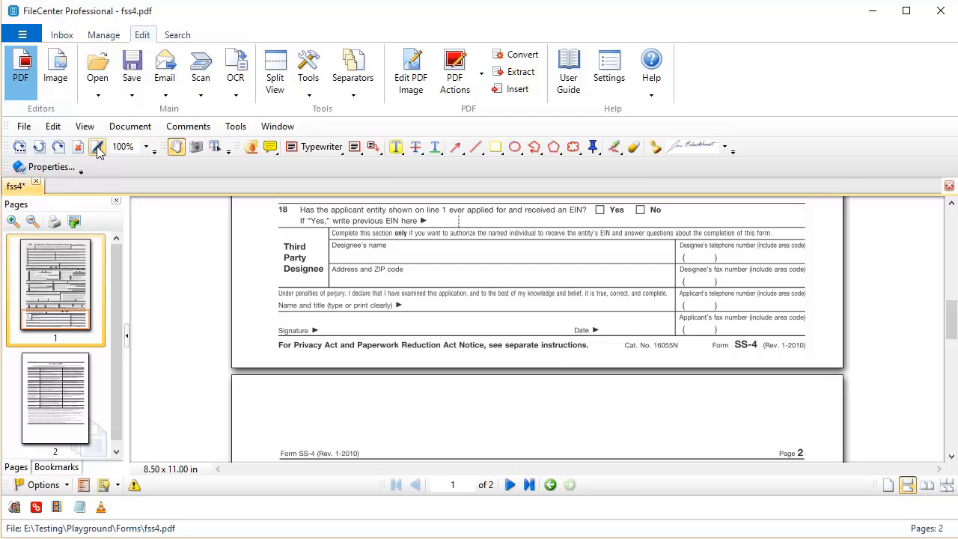
Choose Digitally Sign a Document from the Sign Document tool.
click(98, 147)
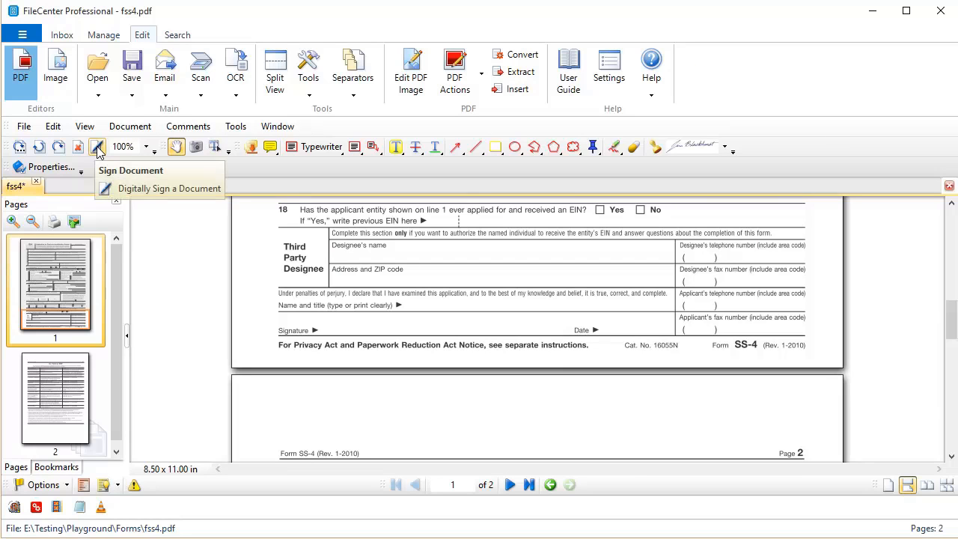
click(179, 238)
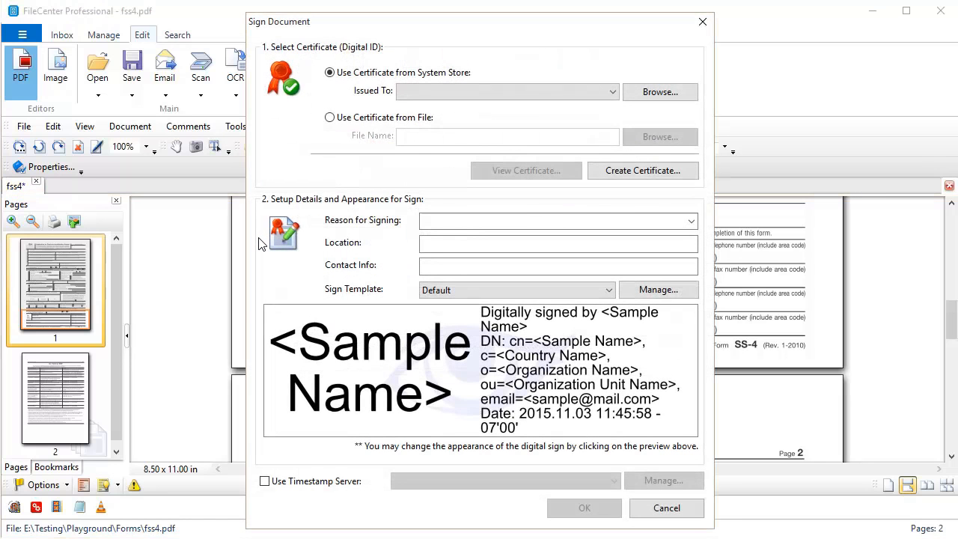
mouse_move(457, 34)
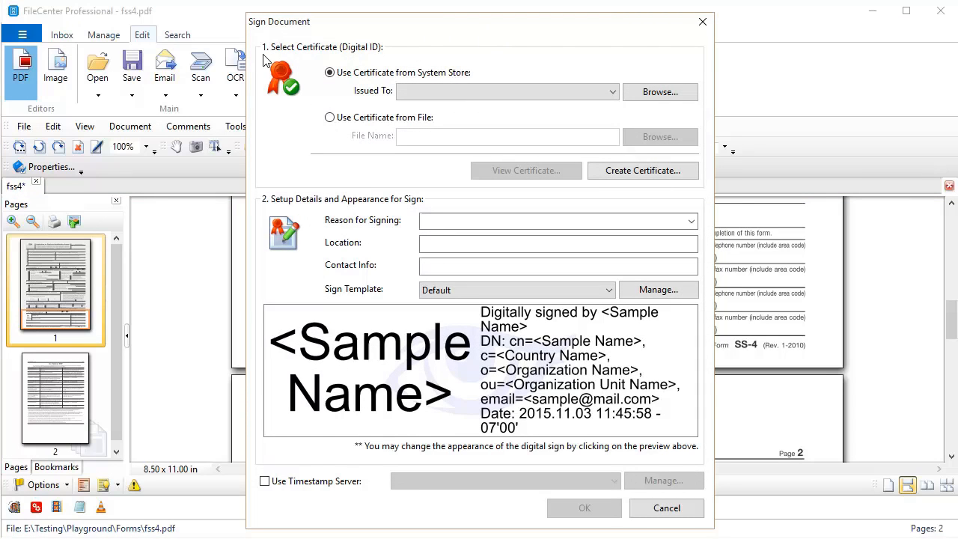
mouse_move(419, 24)
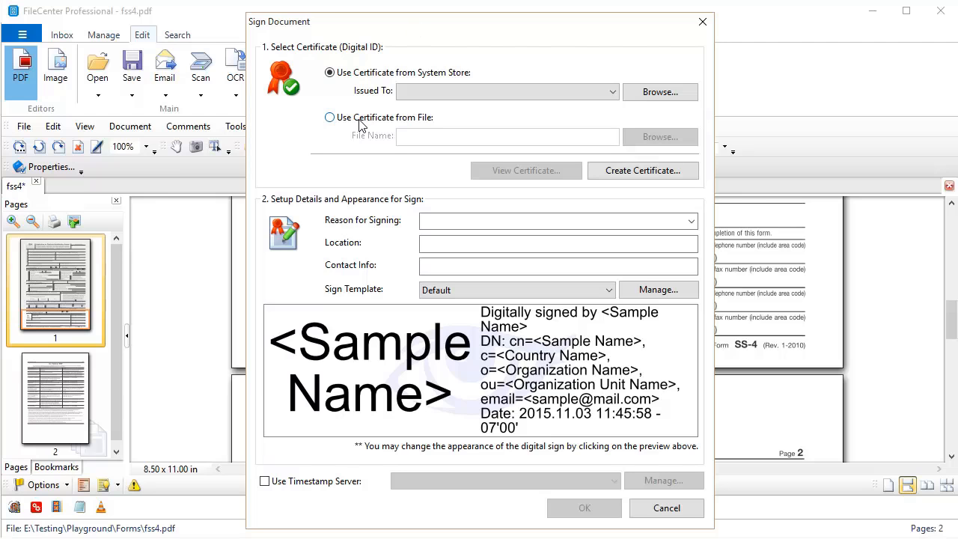
mouse_move(441, 118)
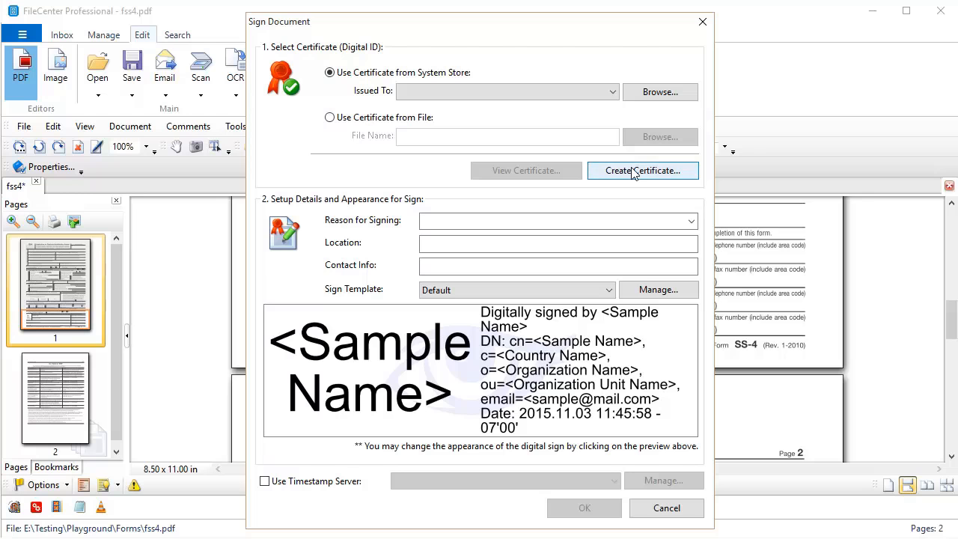
click(641, 170)
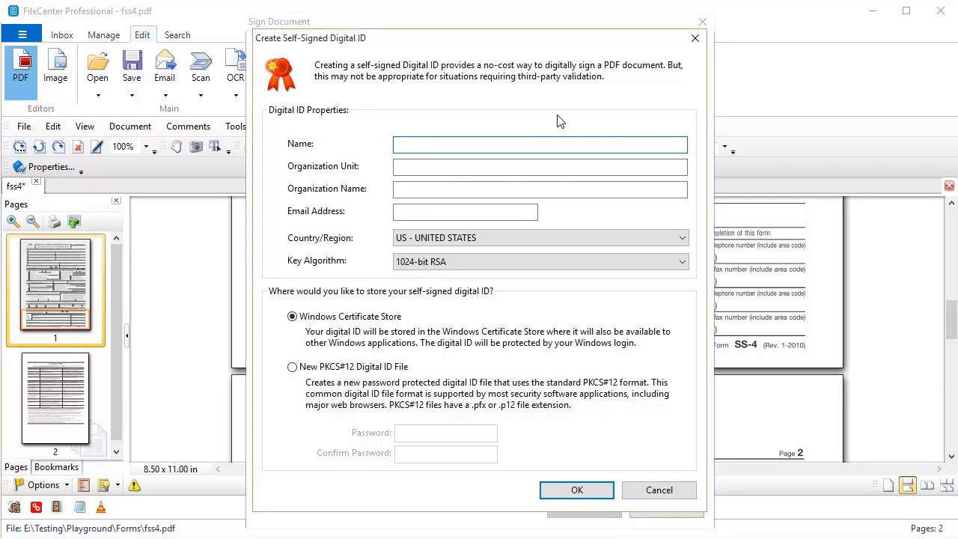
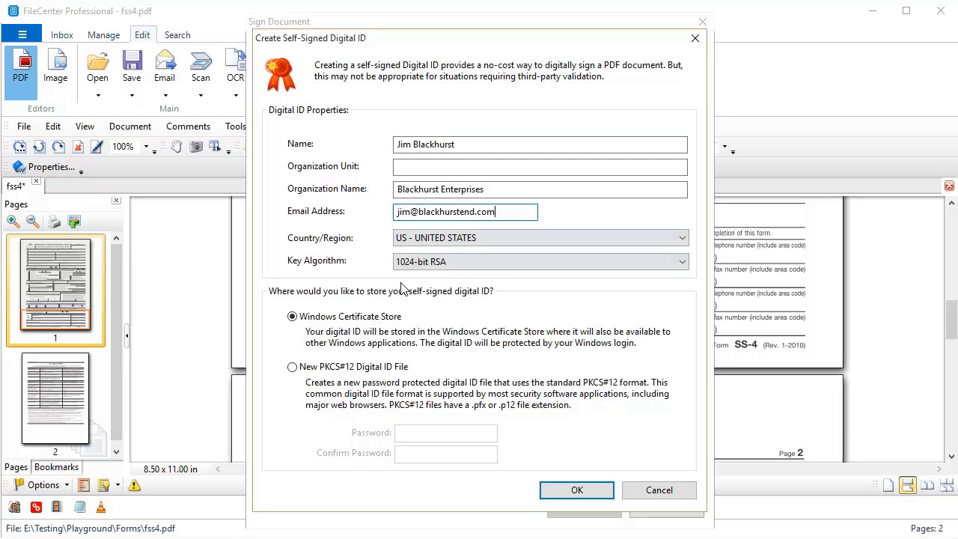
mouse_move(361, 307)
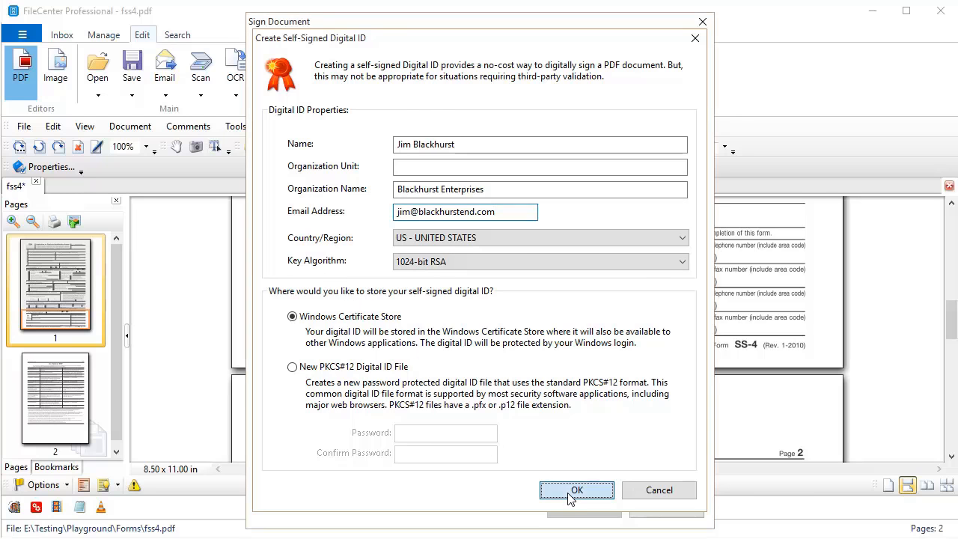
click(576, 490)
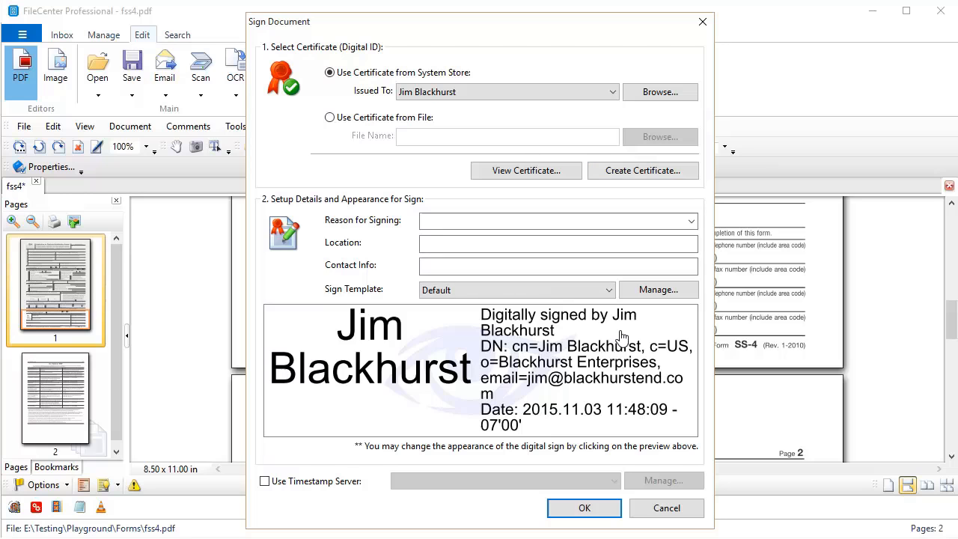
mouse_move(483, 305)
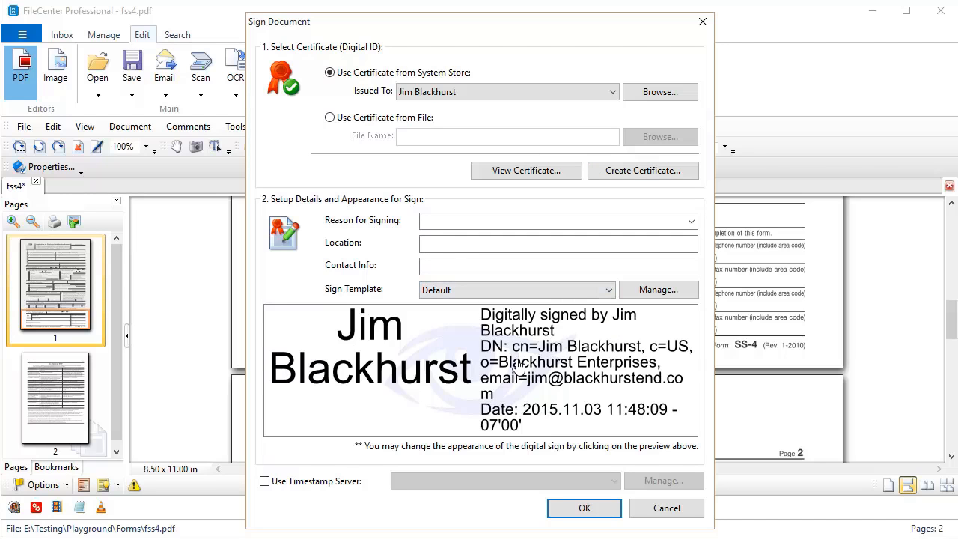
mouse_move(367, 372)
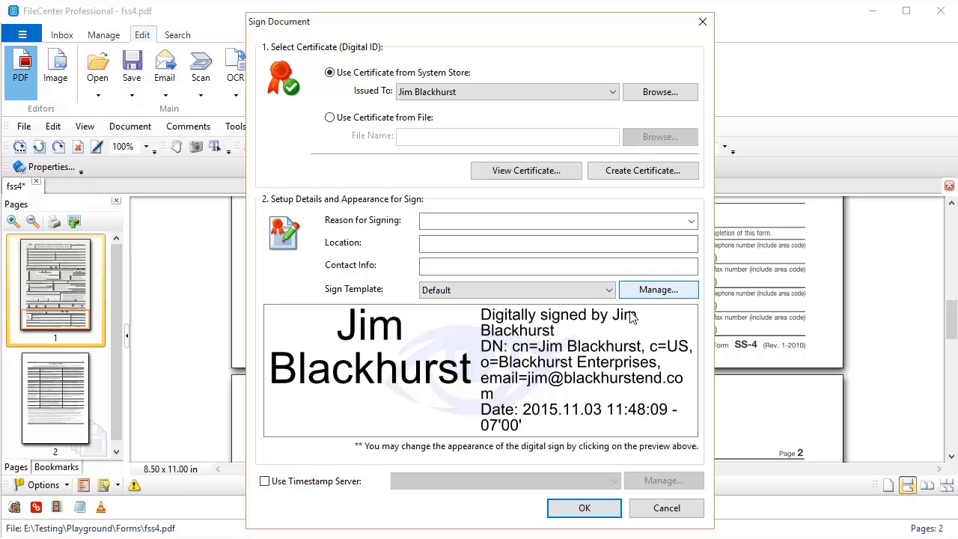
Sign the form with the new digital ID and save it over fss4.pdf.
click(584, 508)
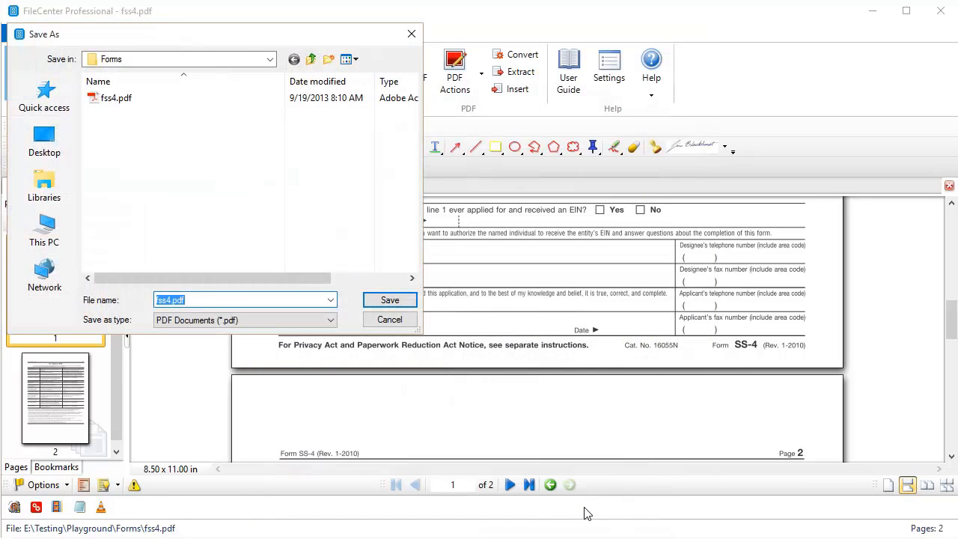
click(120, 98)
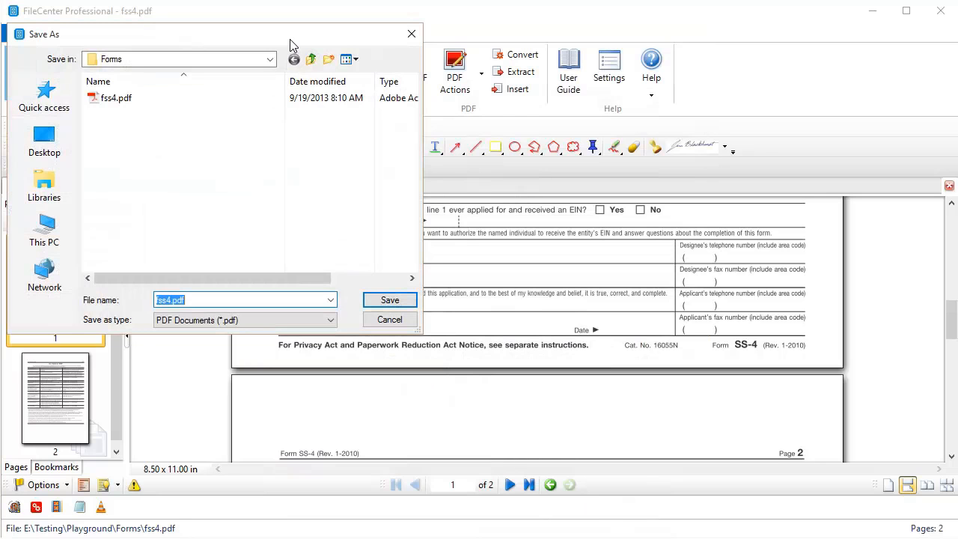
mouse_move(278, 166)
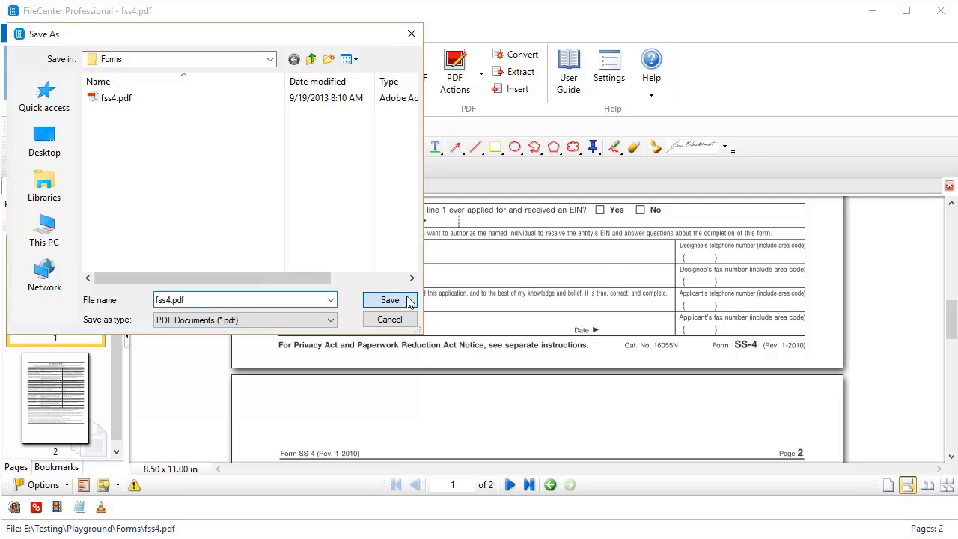
click(389, 299)
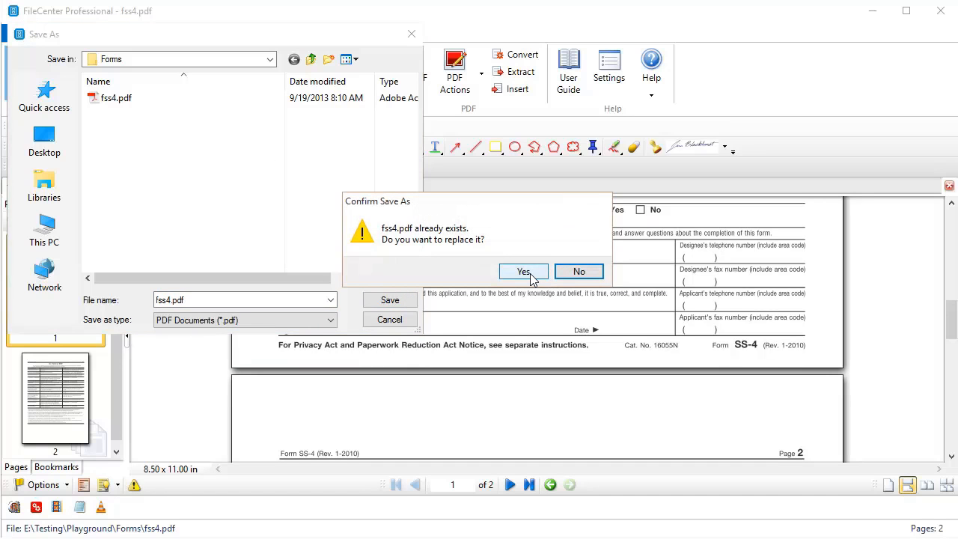
click(523, 271)
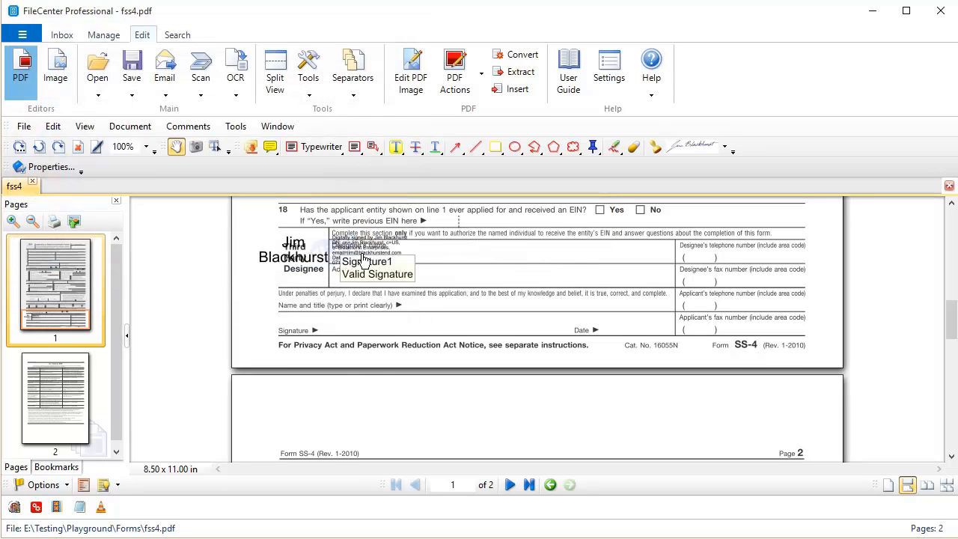
mouse_move(408, 245)
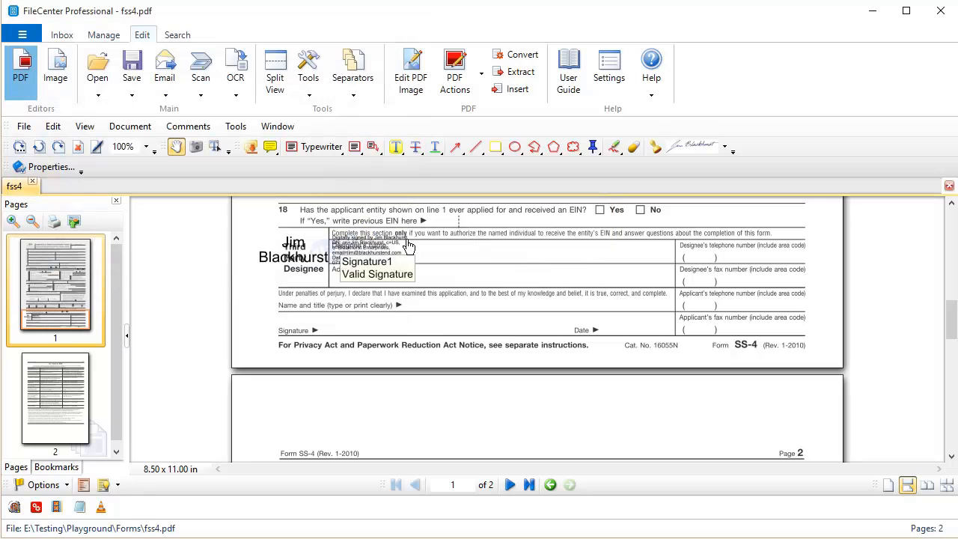
mouse_move(384, 290)
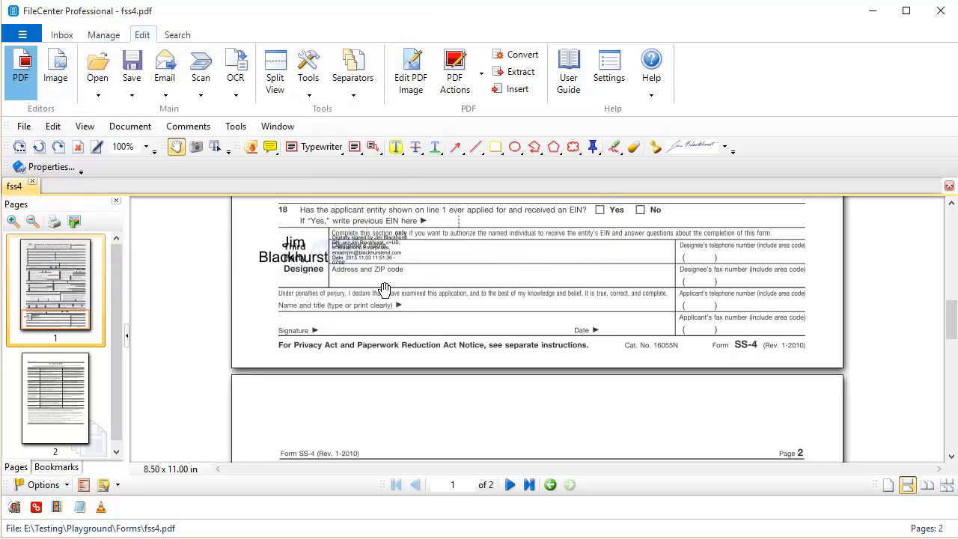
mouse_move(367, 254)
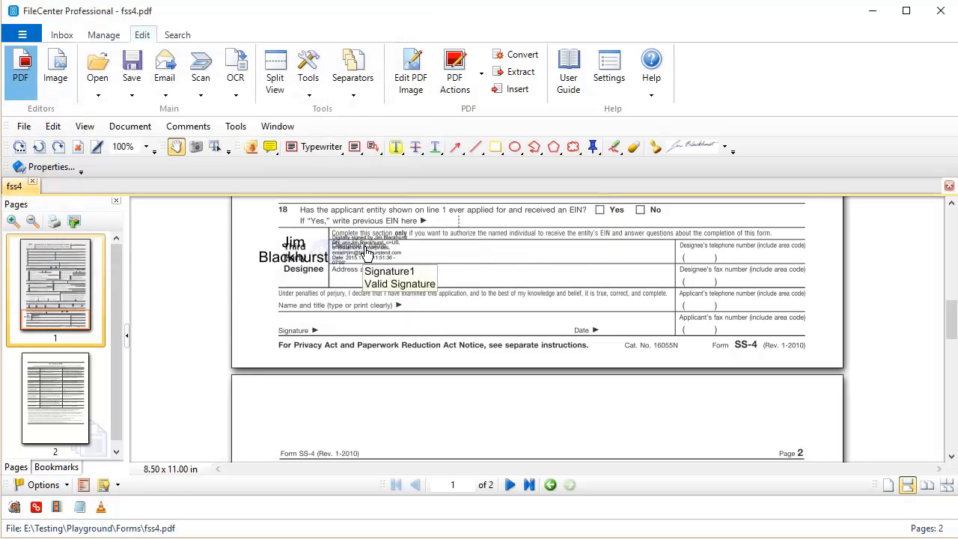
mouse_move(294, 247)
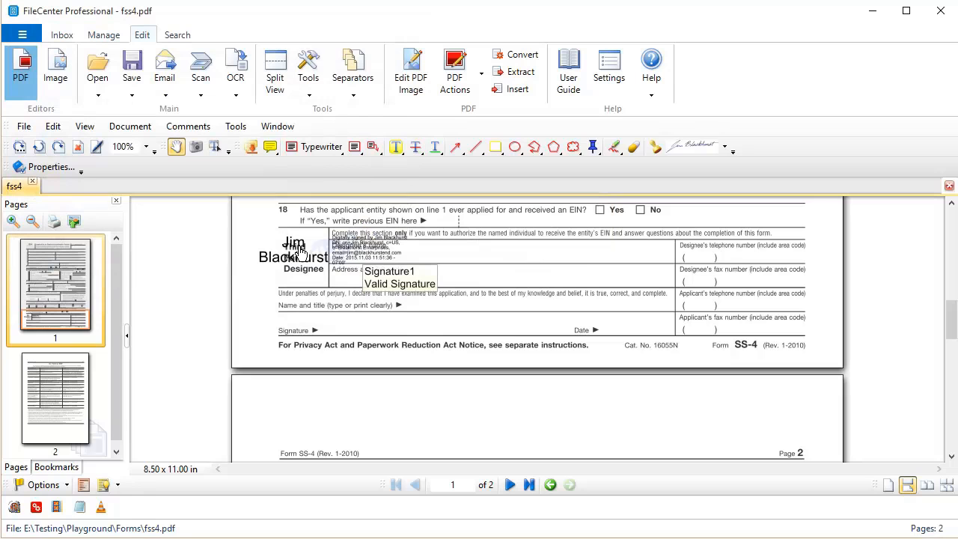